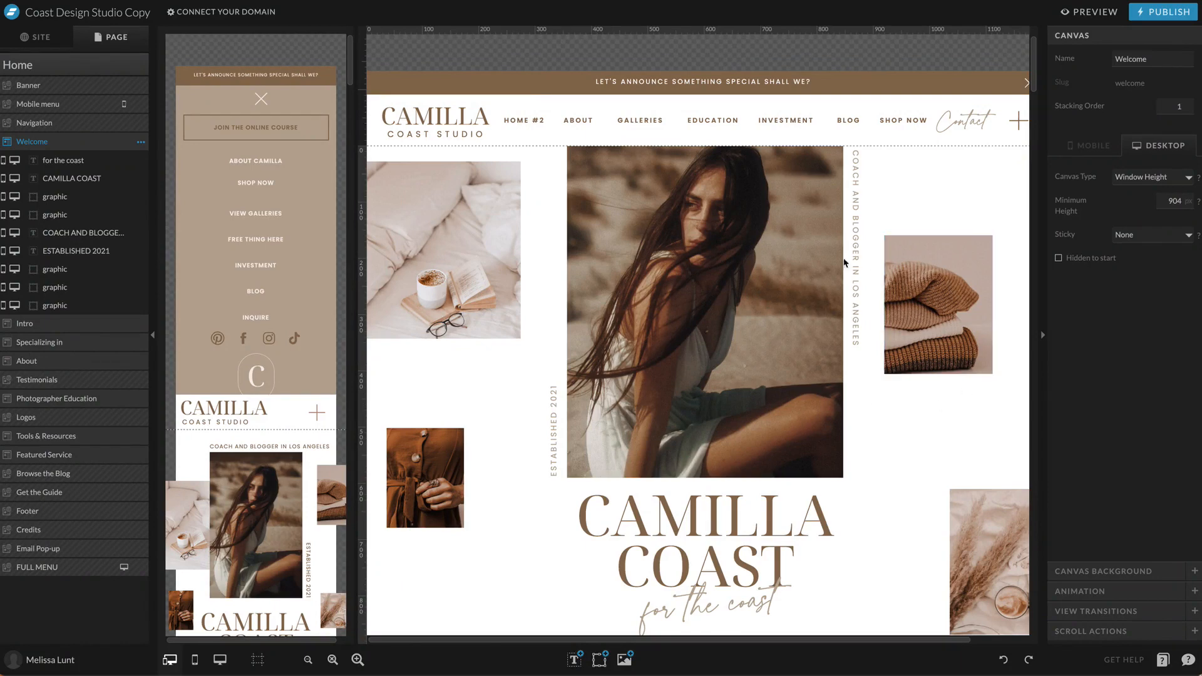
- Show the Coast Design Studio Copy site's list of pages, blog templates and canvases
click(852, 269)
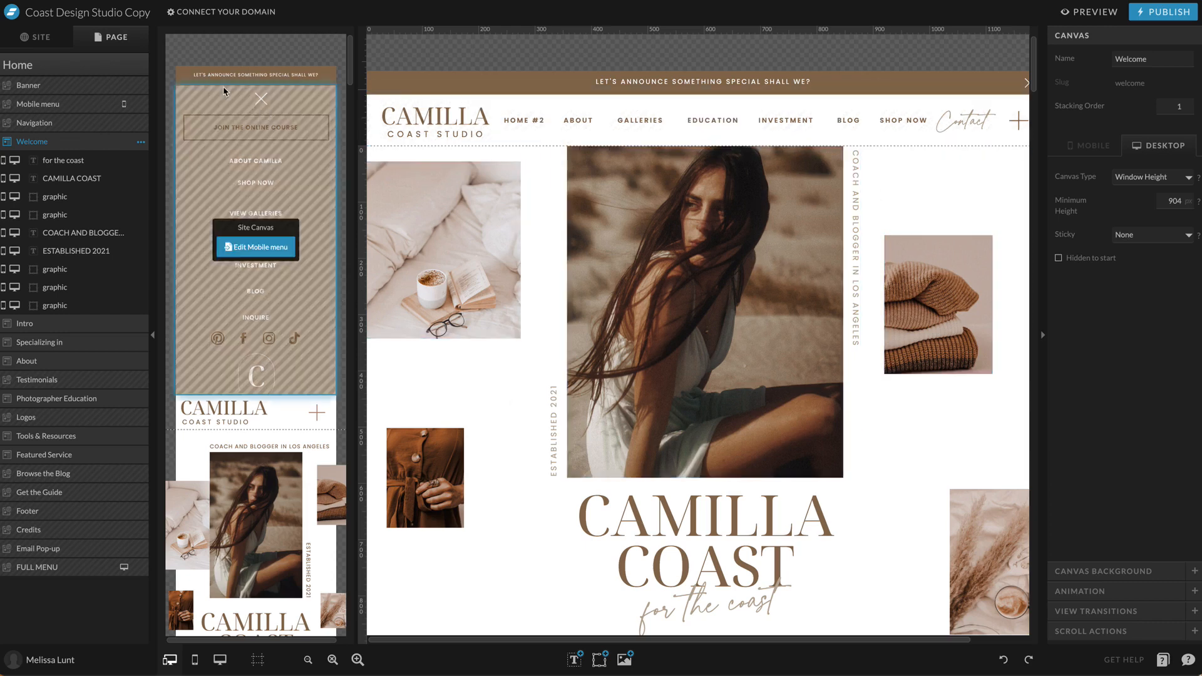
click(42, 37)
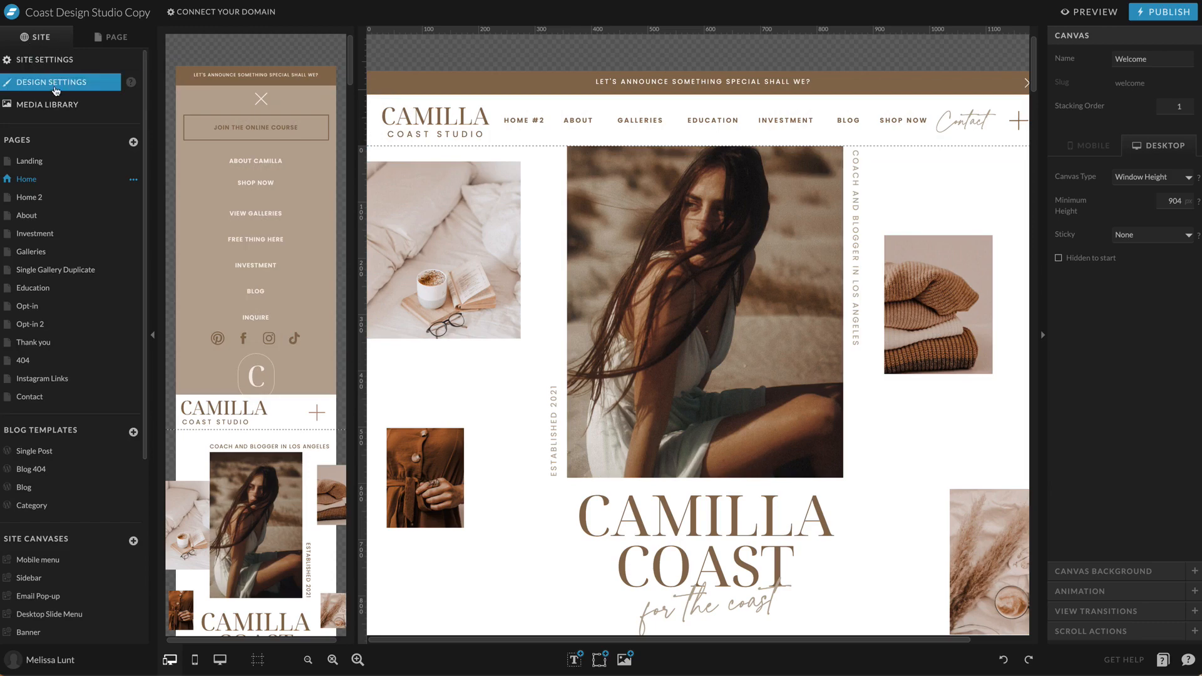
- Open the site's Design Settings and view the Active Fonts list
click(48, 82)
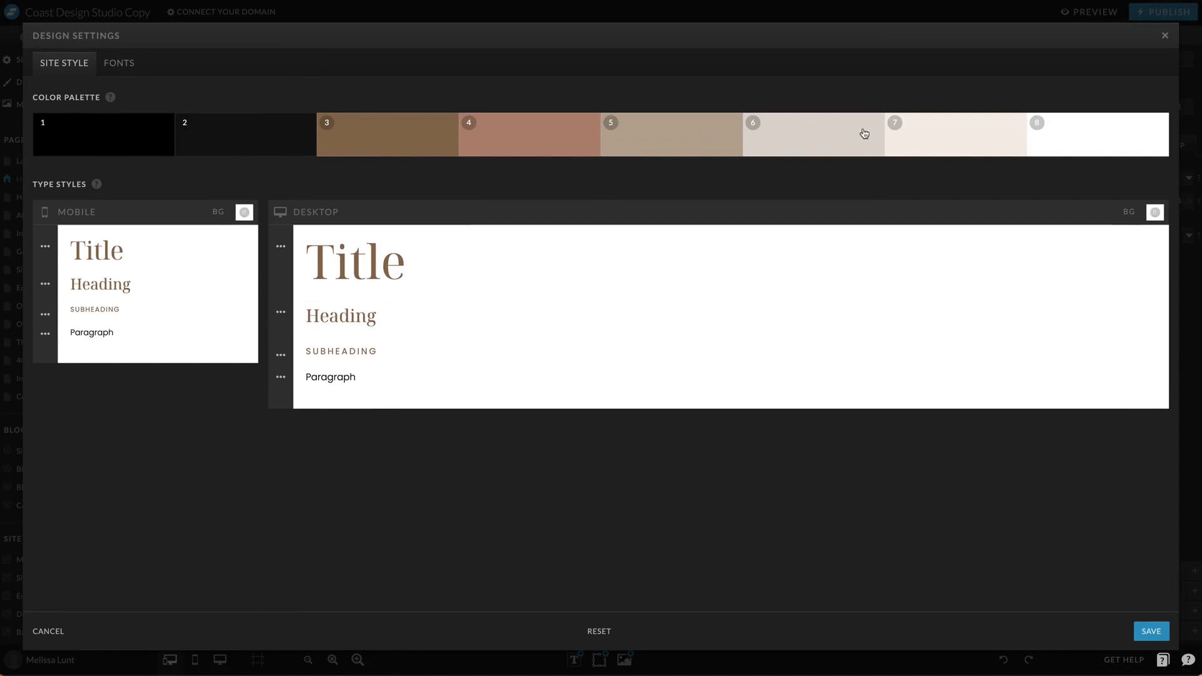
mouse_move(113, 126)
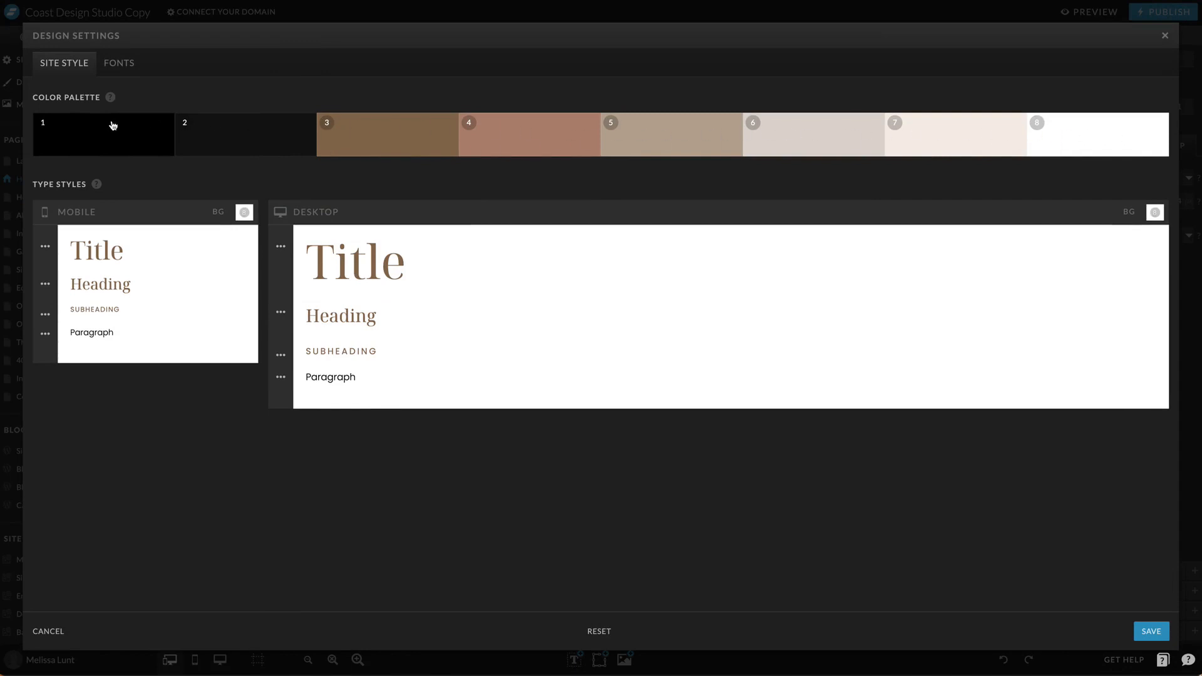
click(119, 63)
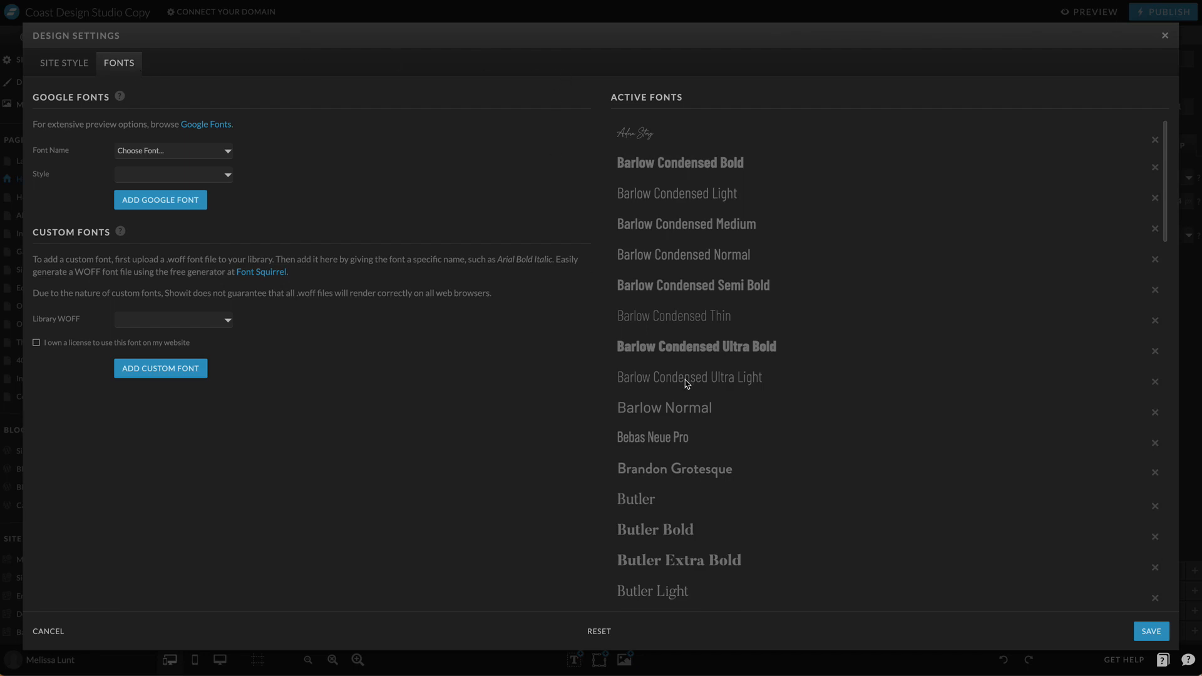
mouse_move(301, 160)
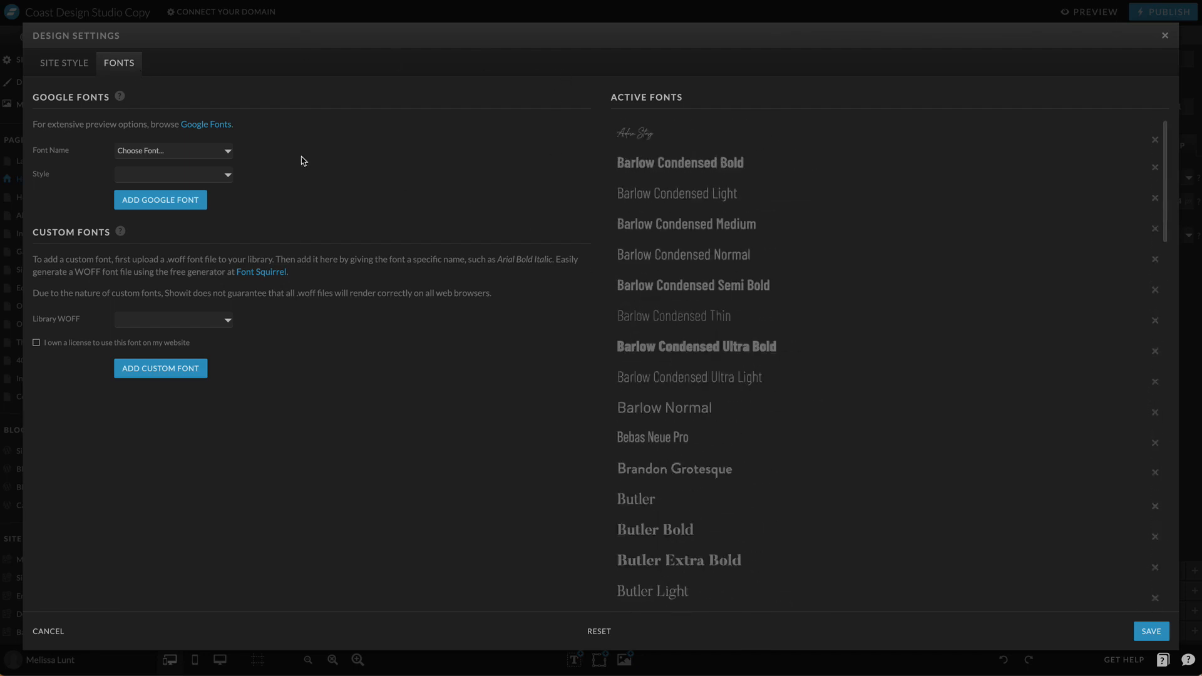
mouse_move(68, 69)
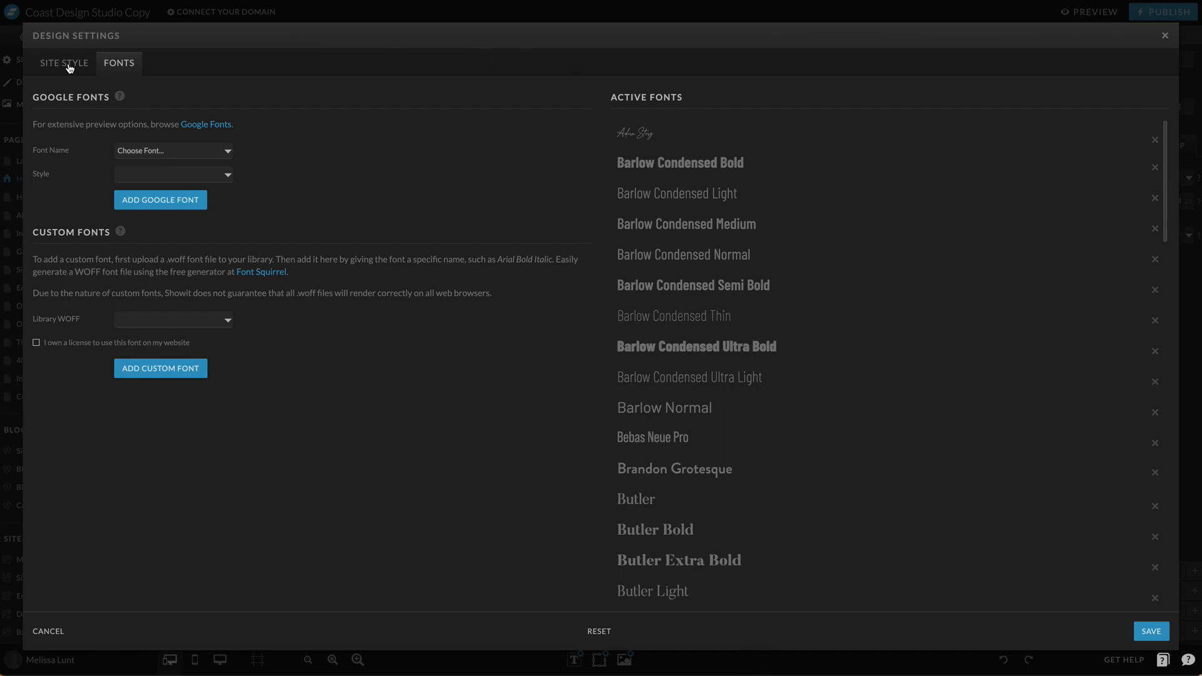
- Back on Site Style, try a darker brown for palette colour 5, then cancel it
click(64, 62)
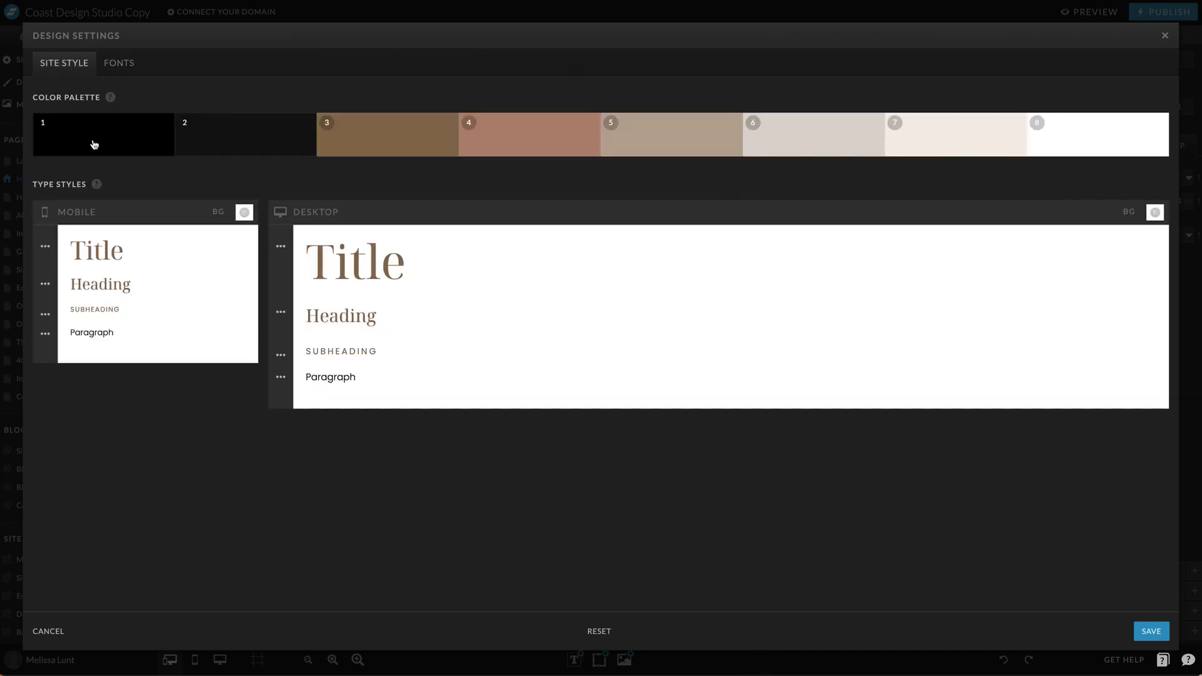
mouse_move(763, 148)
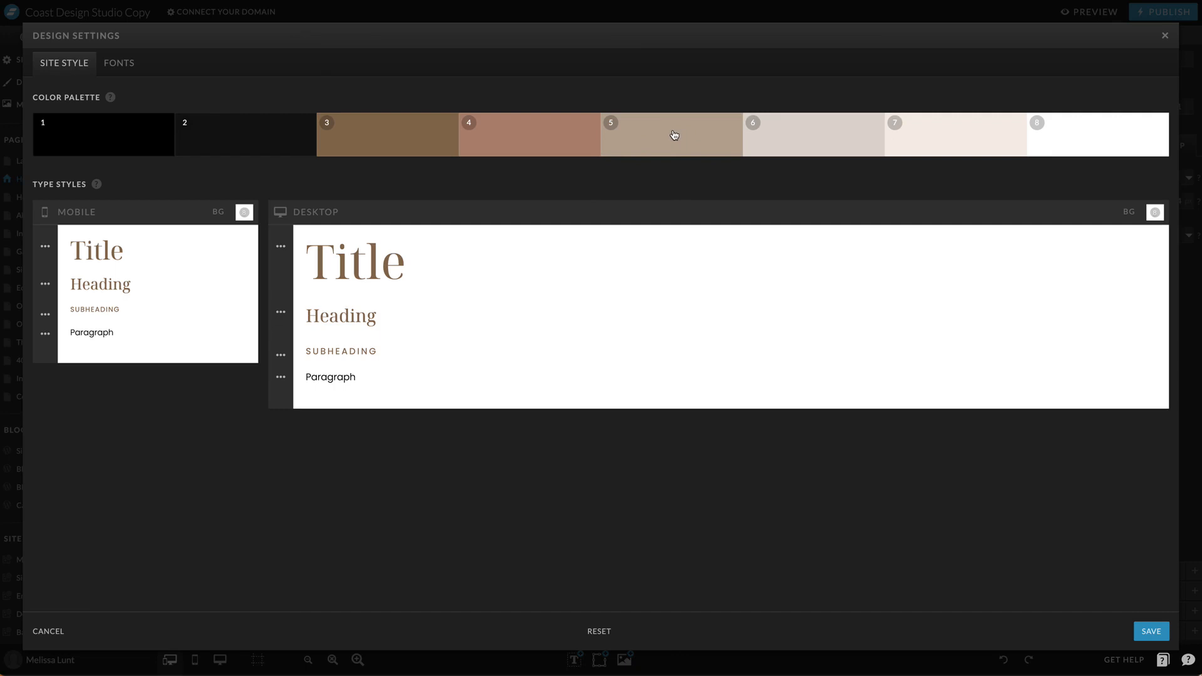
click(671, 134)
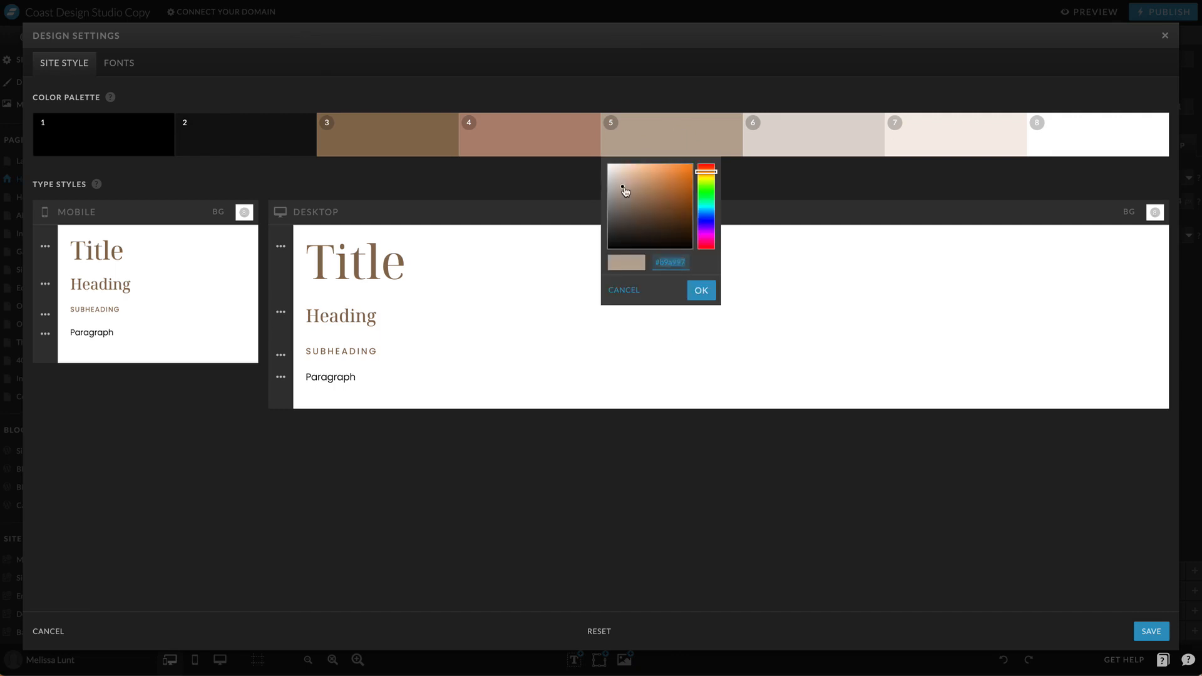
click(658, 211)
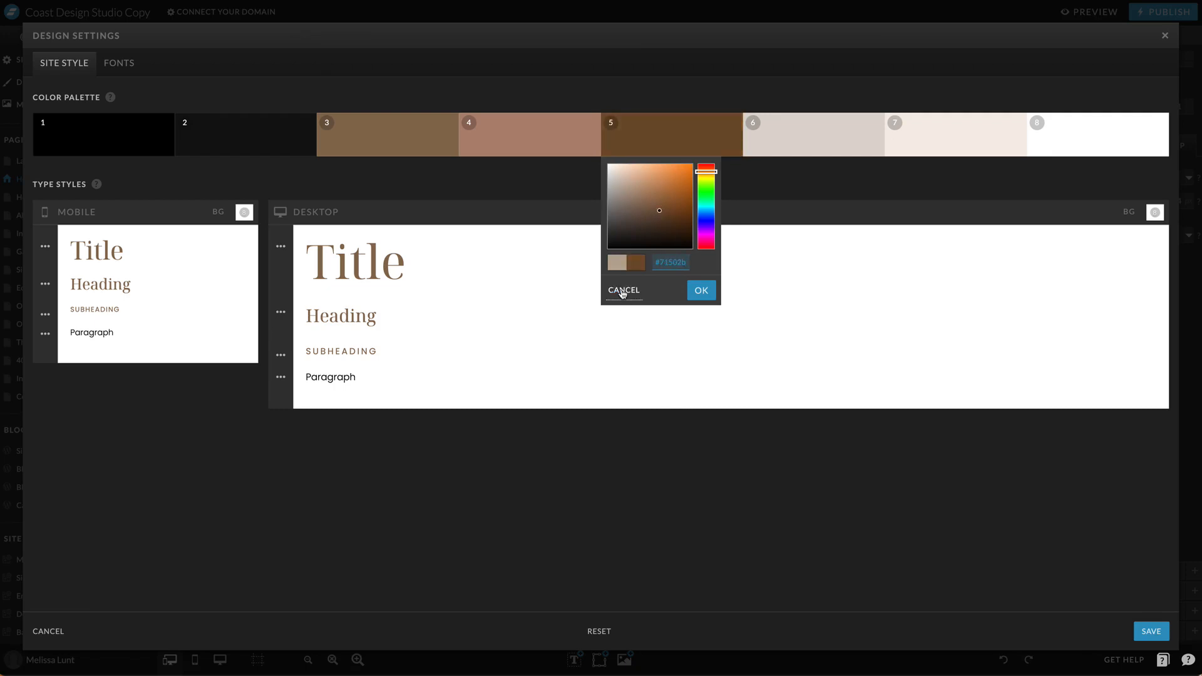
click(622, 290)
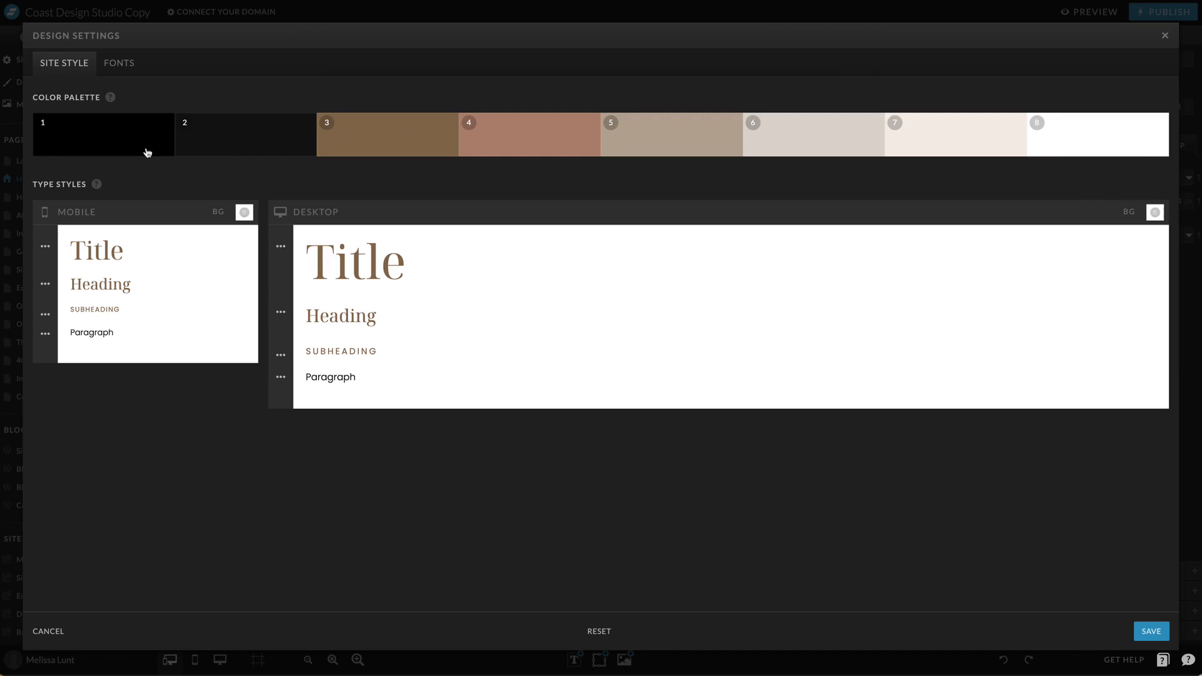
mouse_move(169, 191)
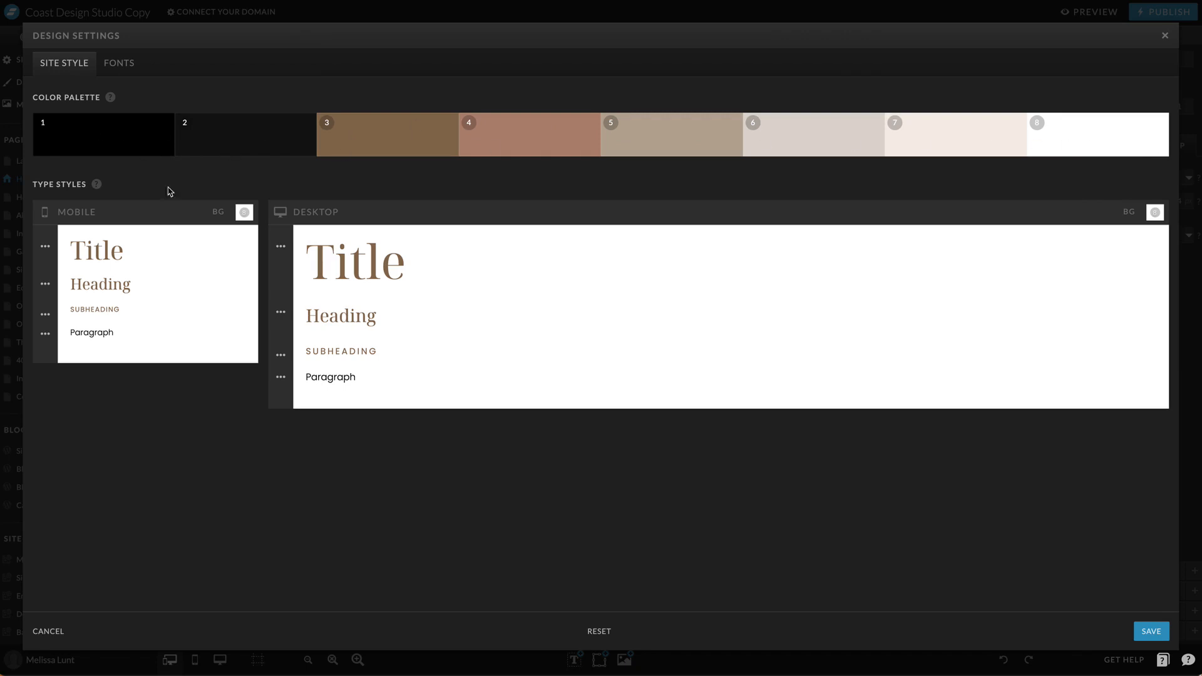
mouse_move(371, 148)
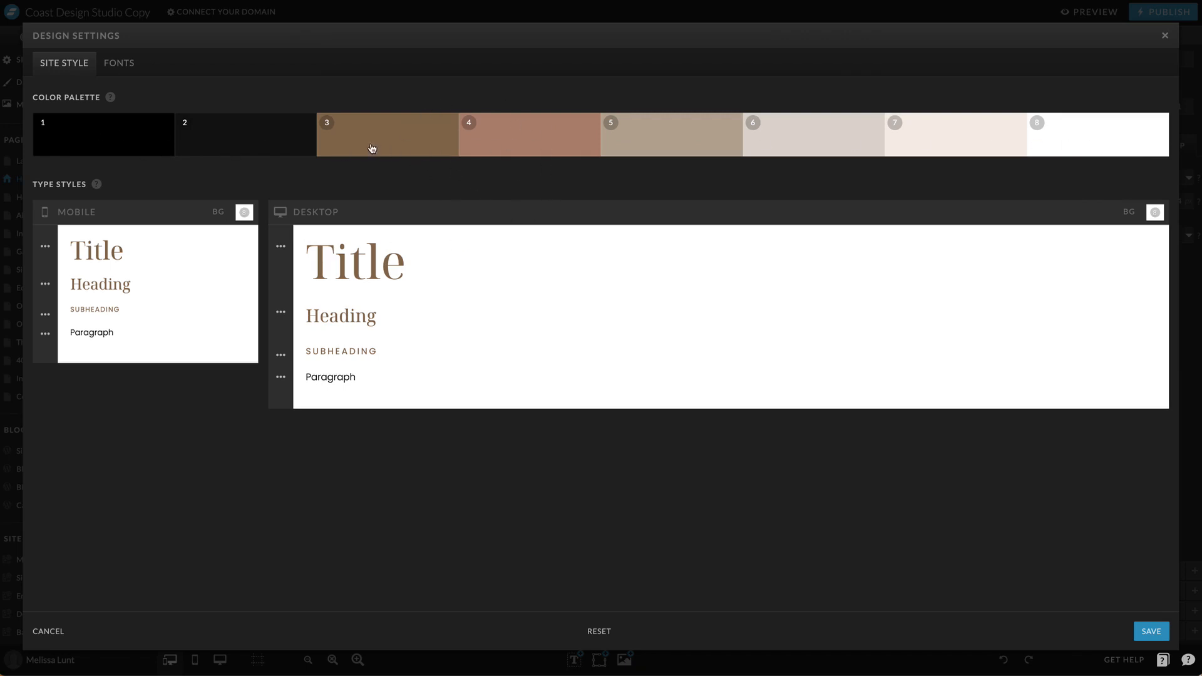
mouse_move(505, 124)
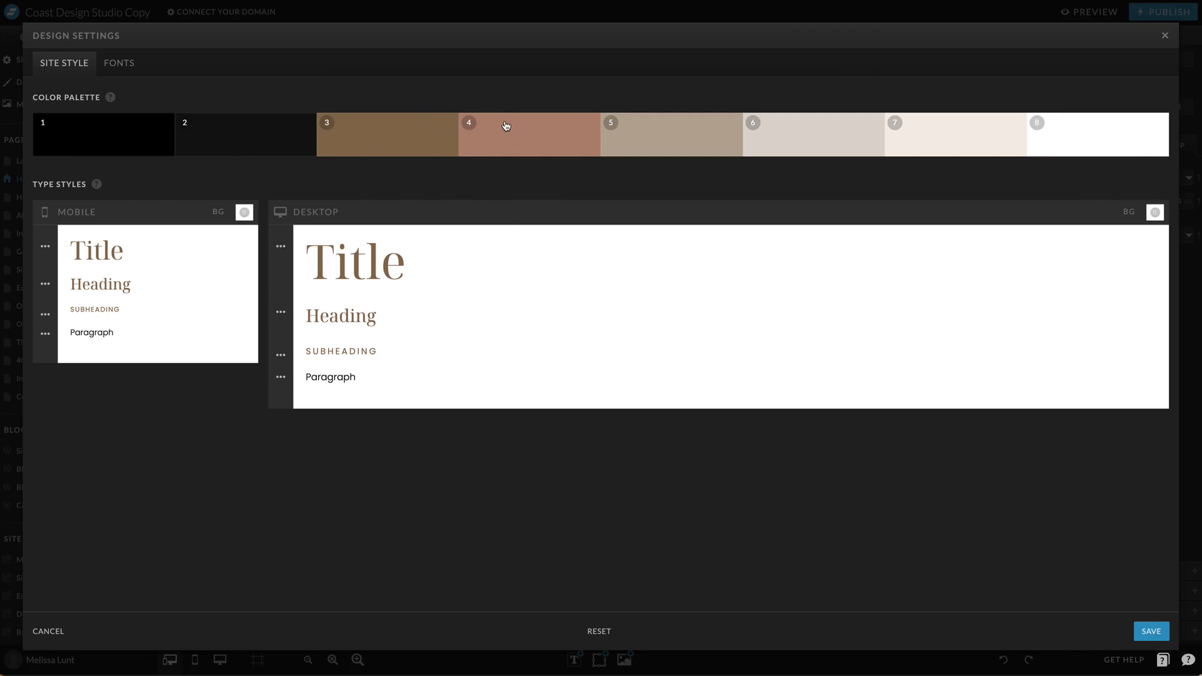
mouse_move(503, 124)
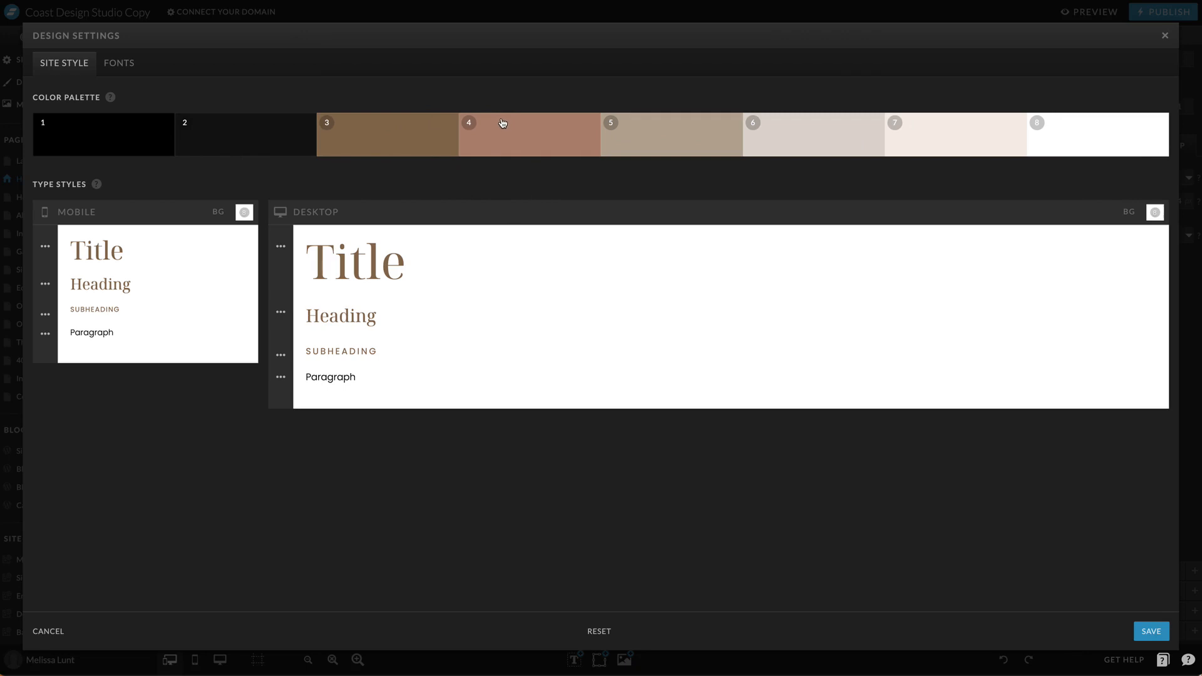
- Set palette colour 3 to bright red #f62917 and pick greyish tan #b08d7c for colour 4
click(386, 134)
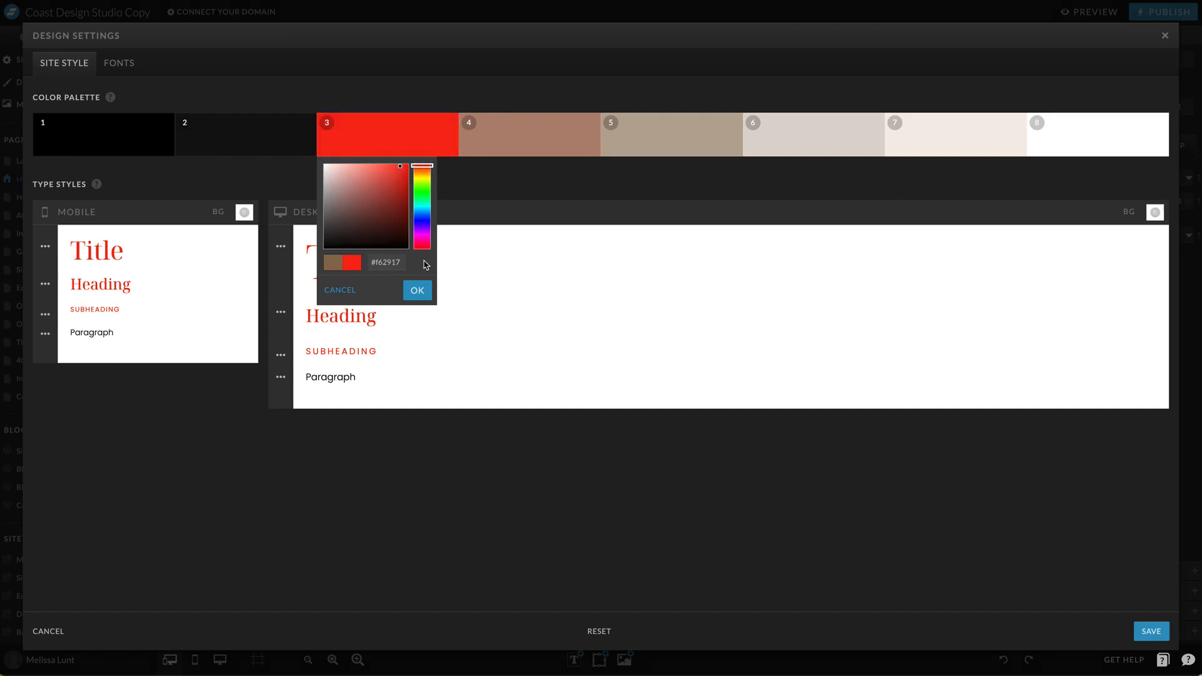
click(417, 290)
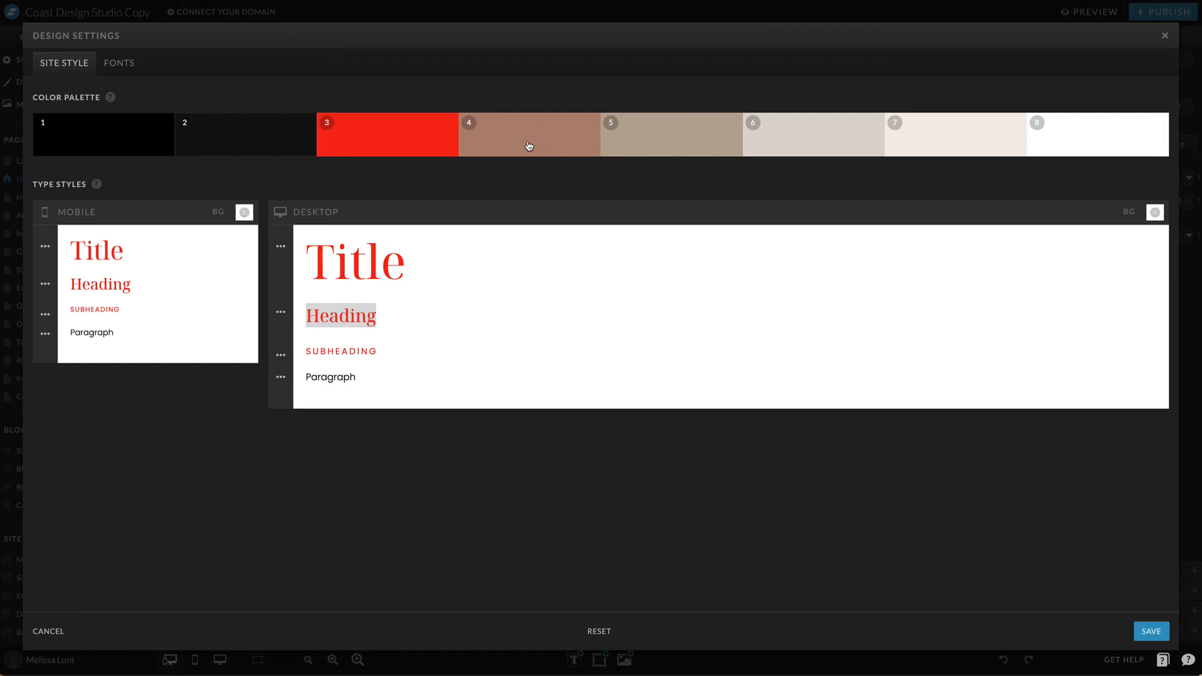
click(529, 134)
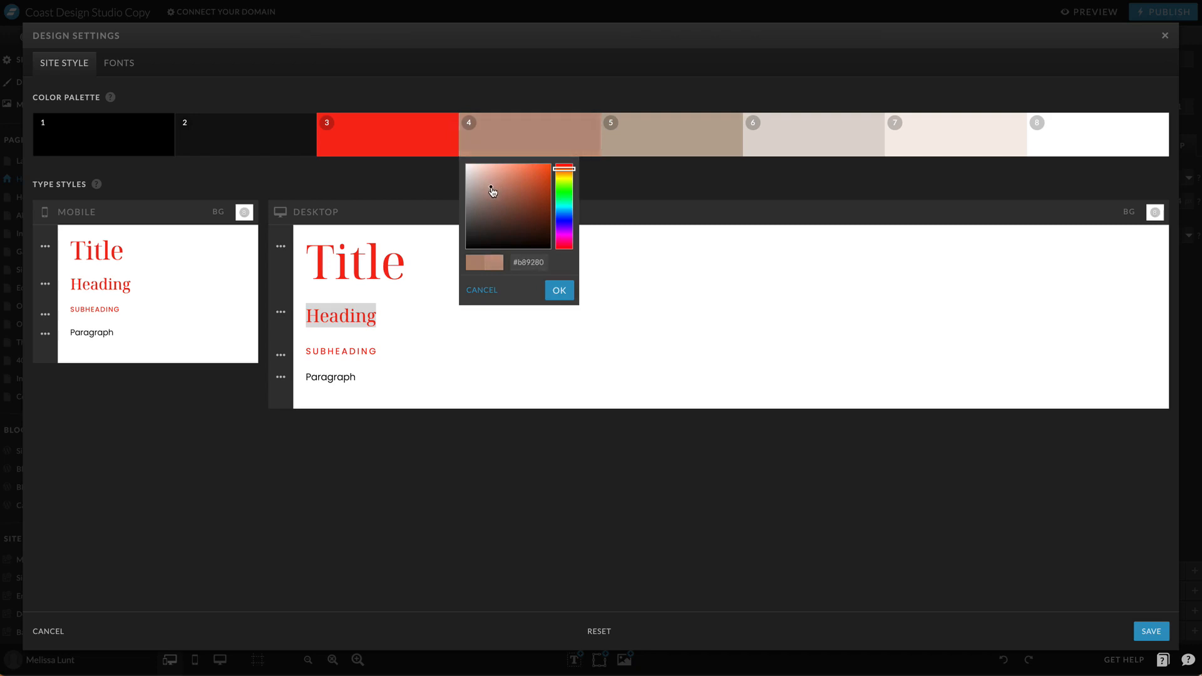
click(493, 193)
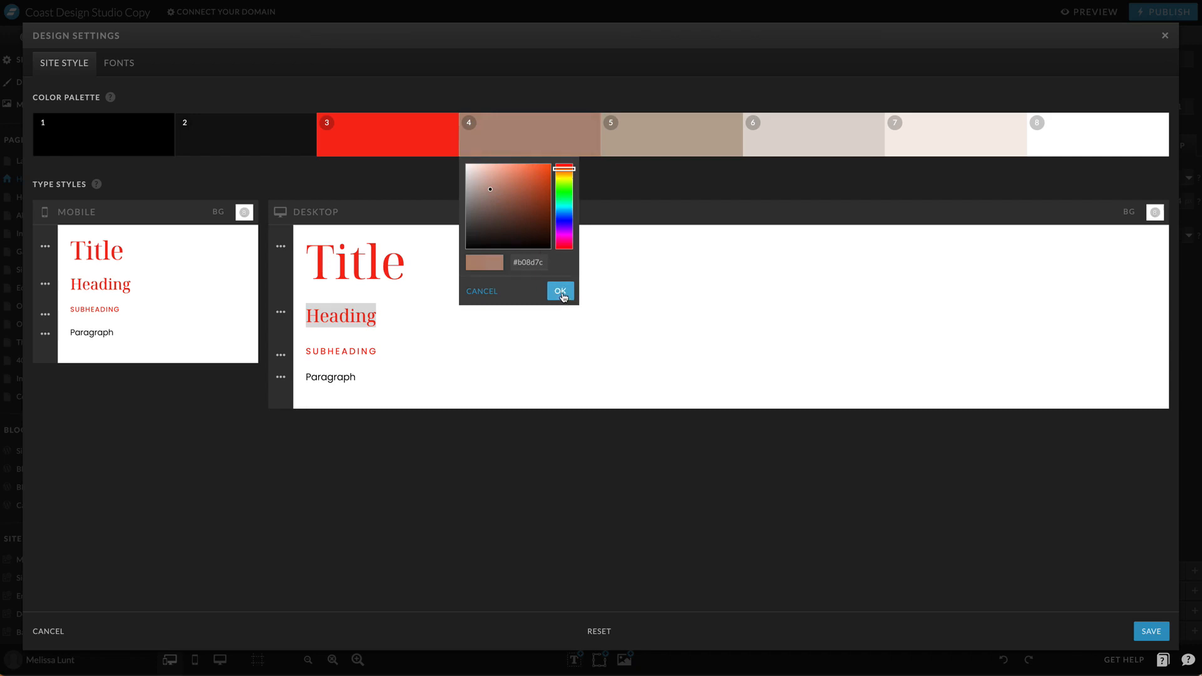
- Confirm the muted tan colour 4 and set the desktop Title colour to black palette colour 1
click(560, 290)
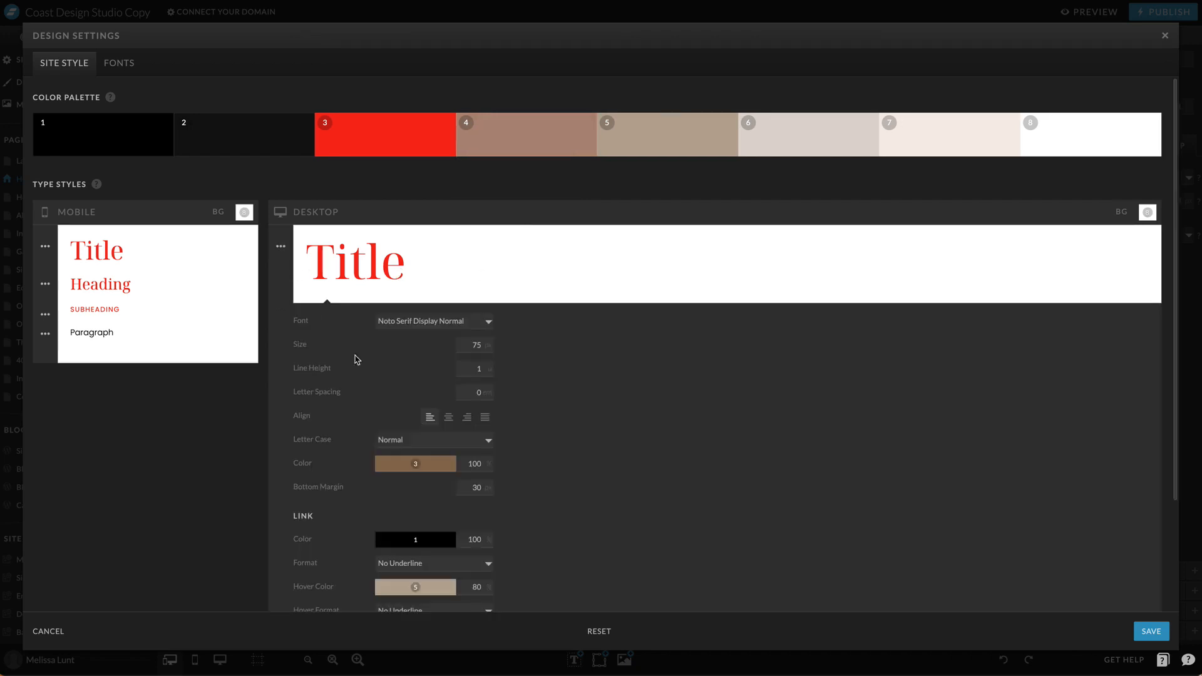
mouse_move(375, 373)
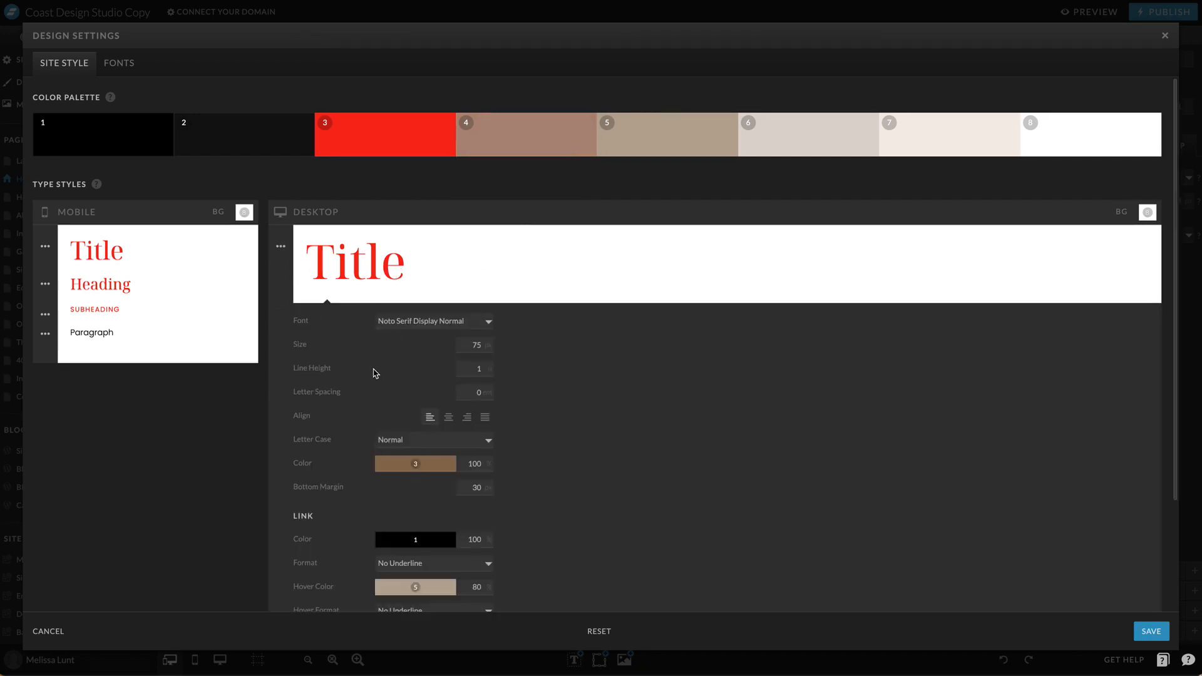
scroll(down, 3)
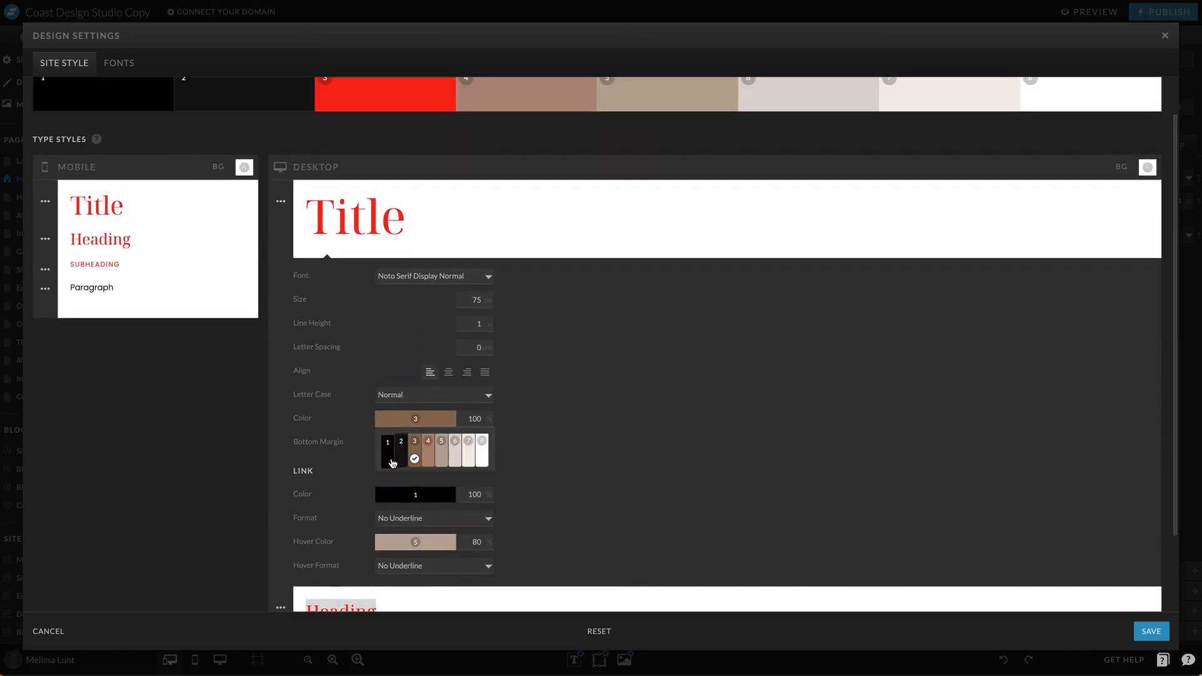
click(389, 448)
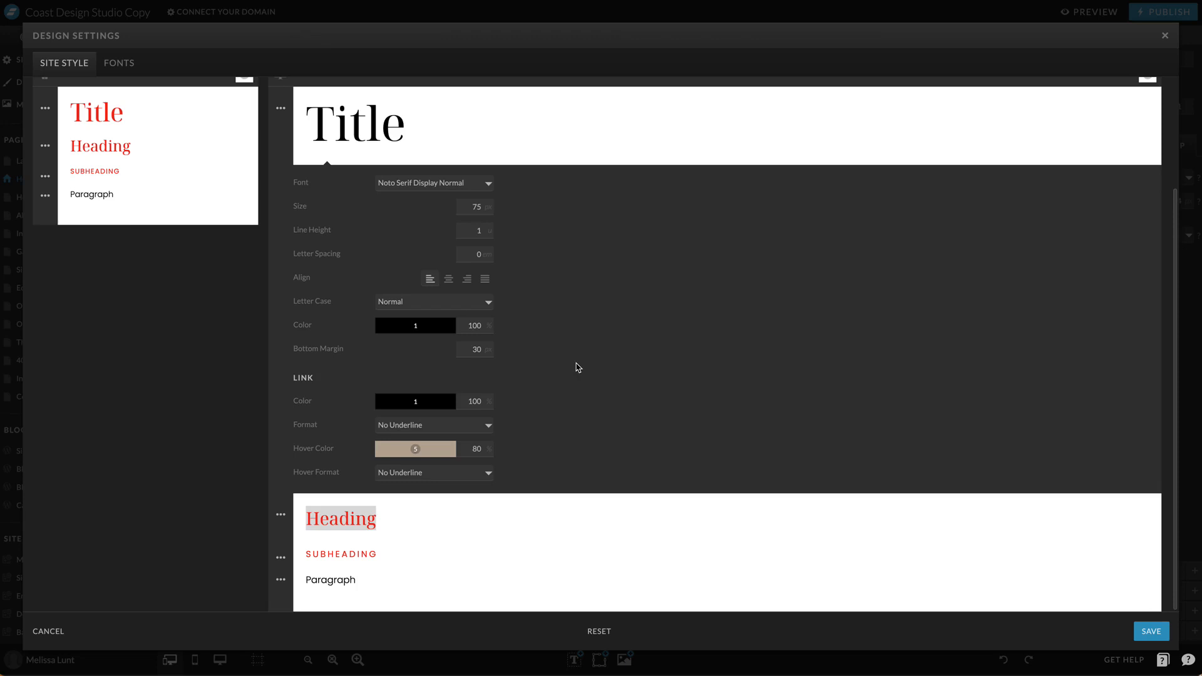
scroll(up, 3)
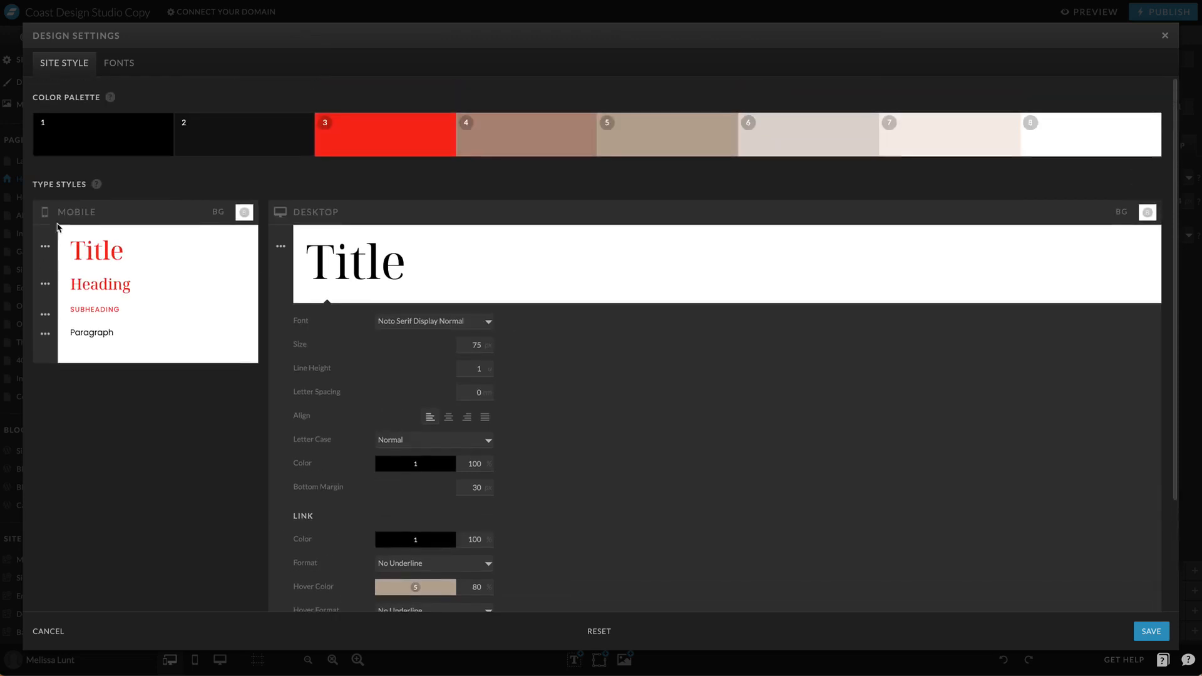
mouse_move(560, 364)
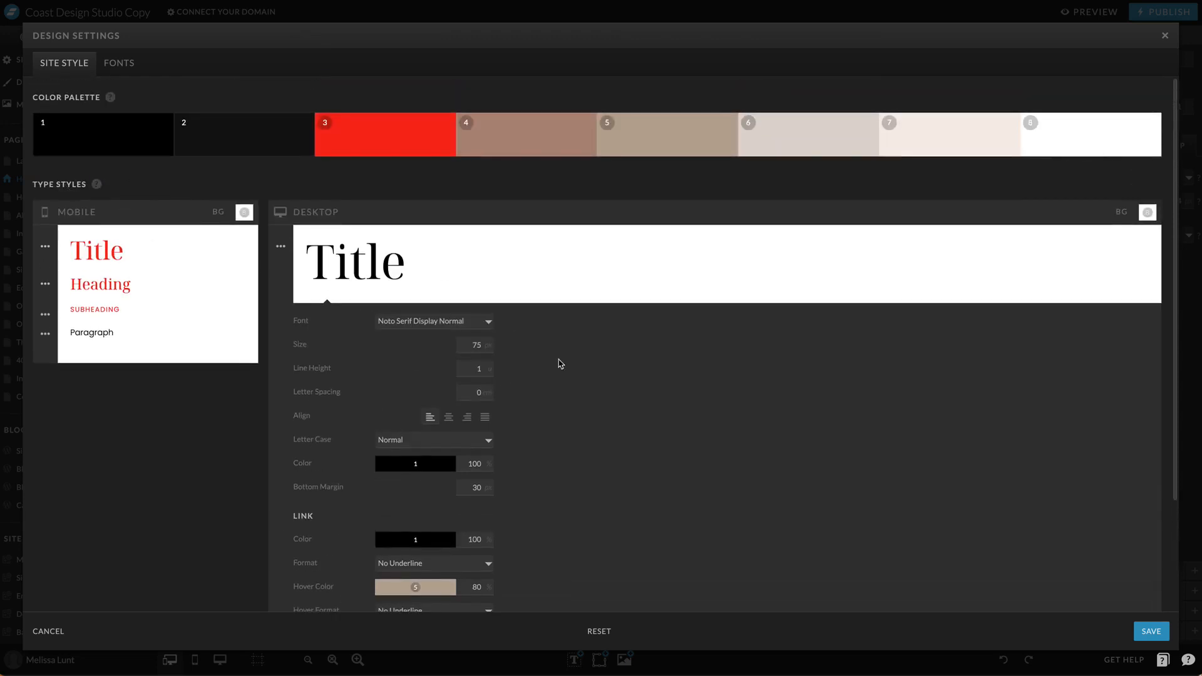
mouse_move(386, 325)
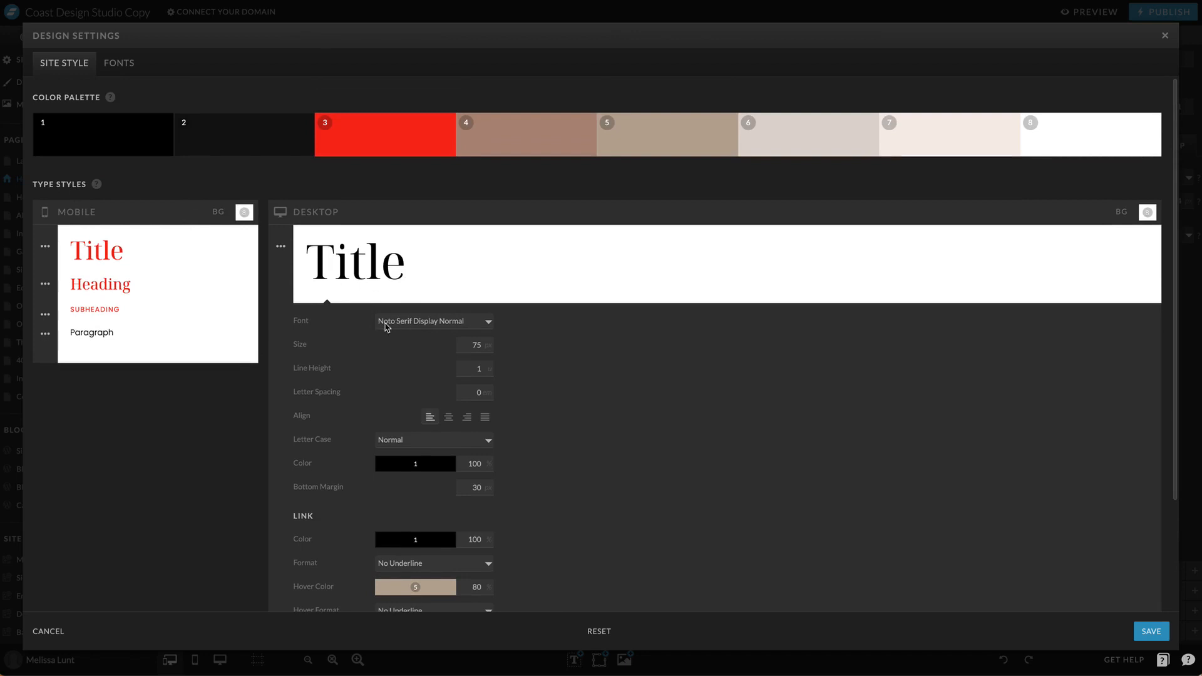
mouse_move(406, 328)
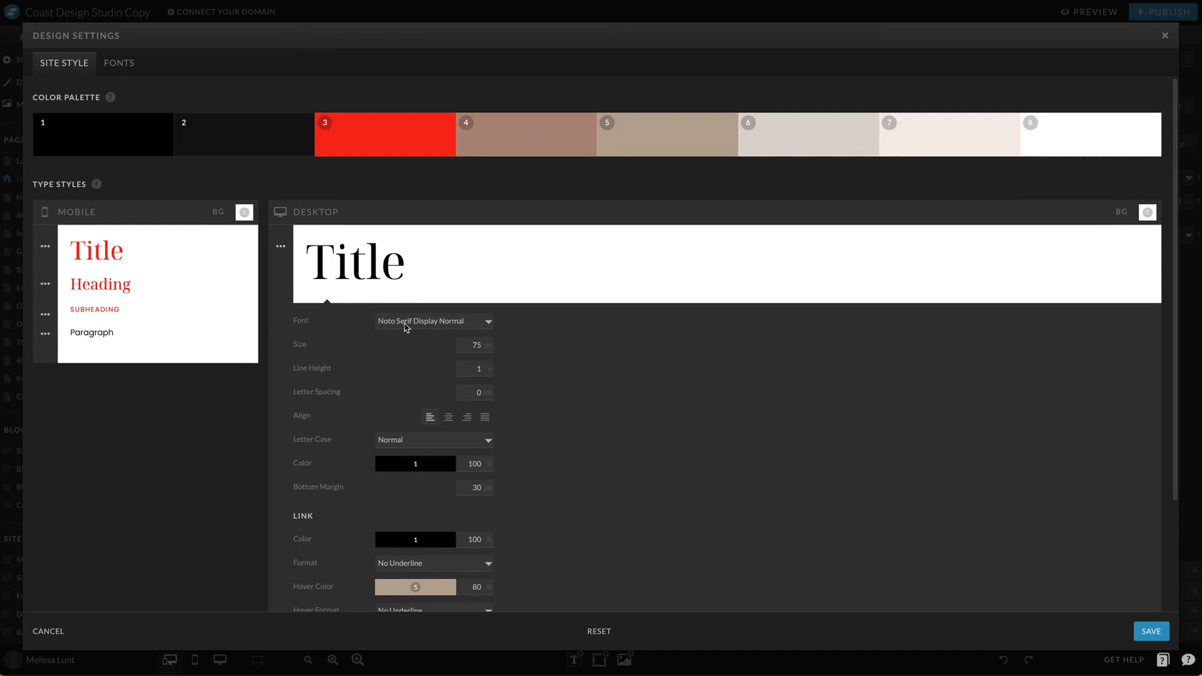
mouse_move(490, 326)
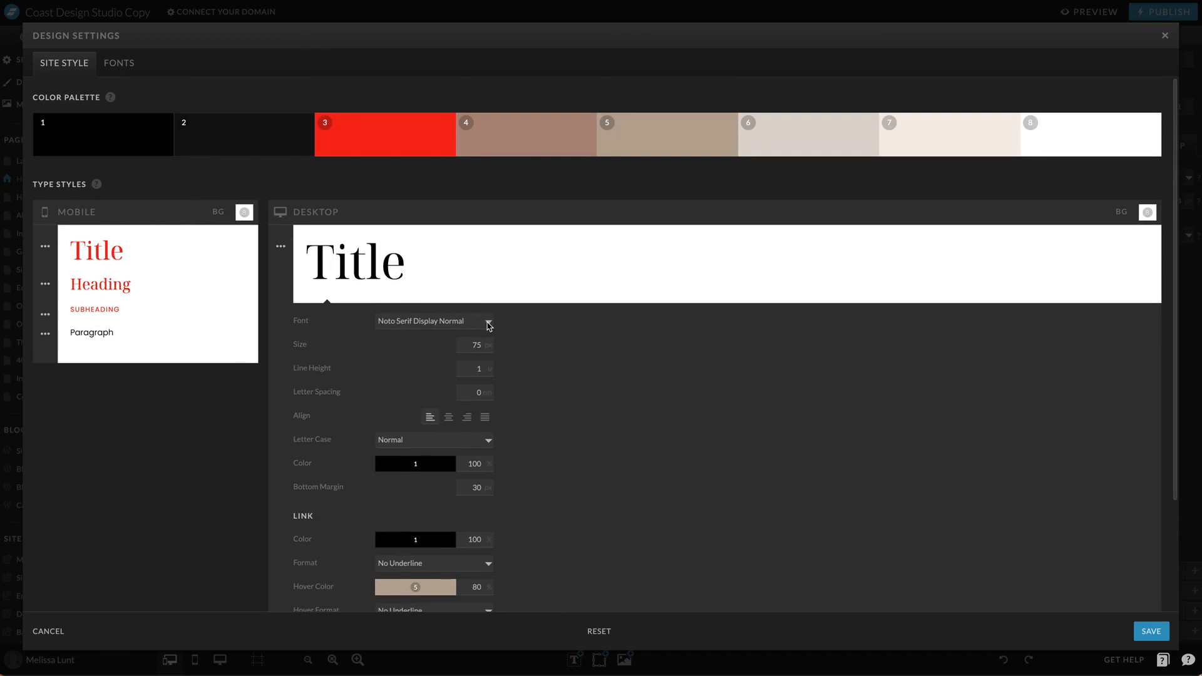
mouse_move(45, 250)
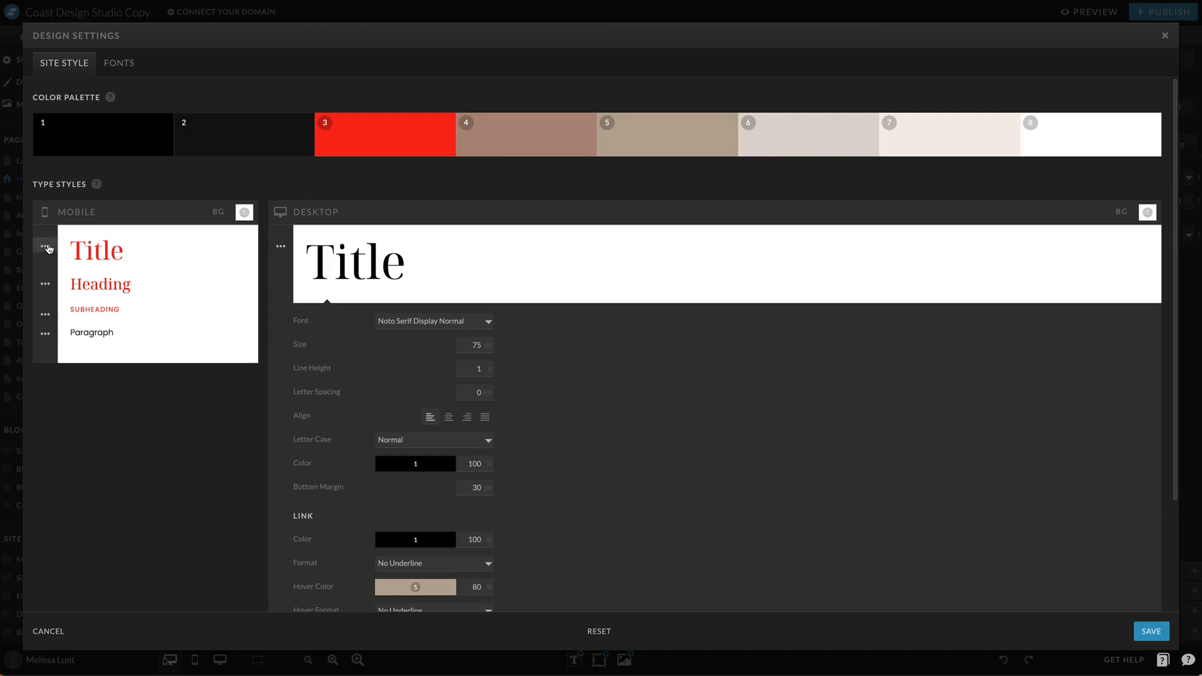
- Set the desktop Title font to Butler Light with UPPERCASE letter case
click(45, 247)
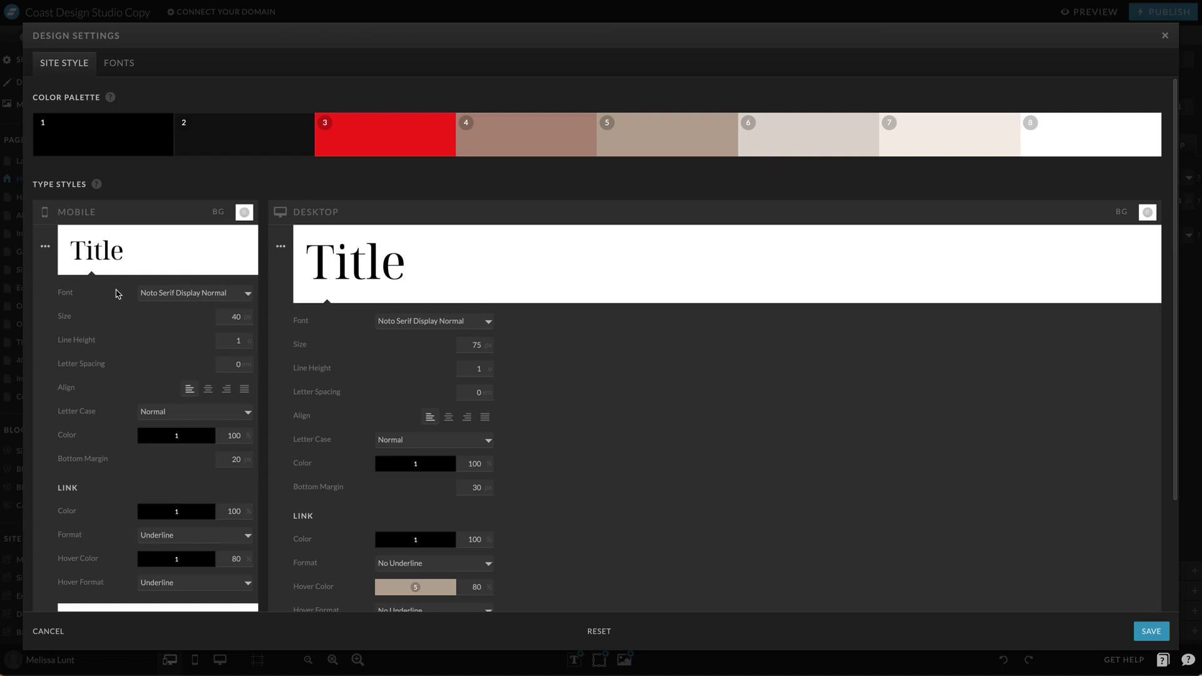
mouse_move(128, 298)
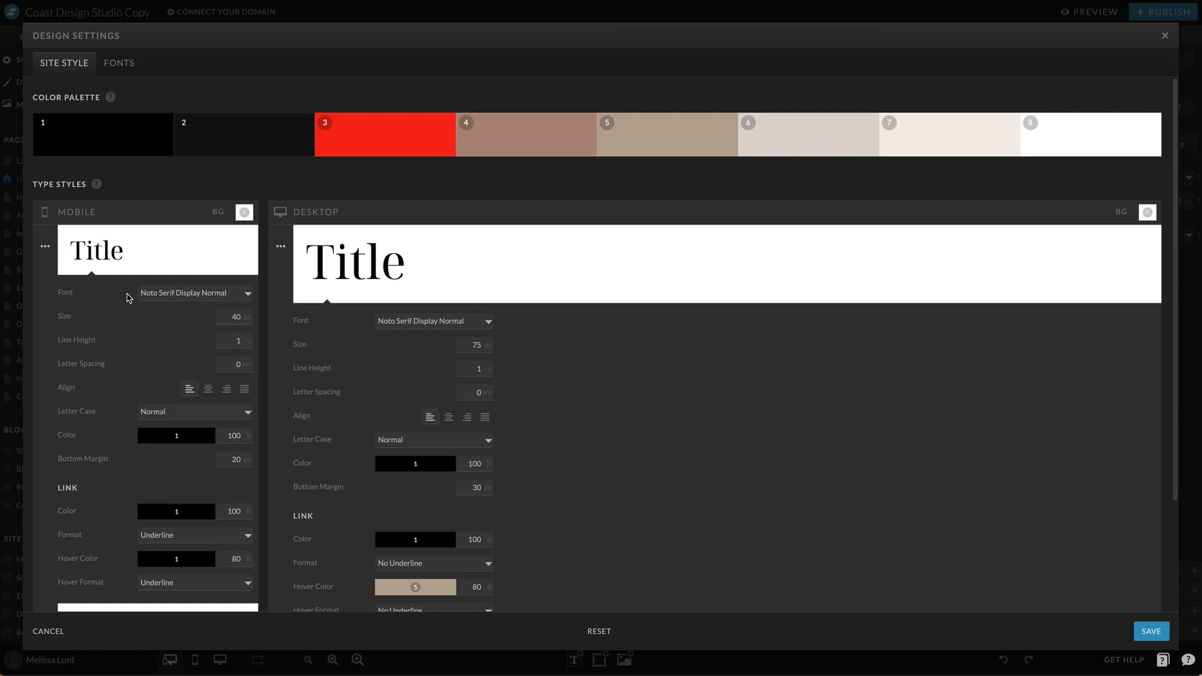
mouse_move(157, 259)
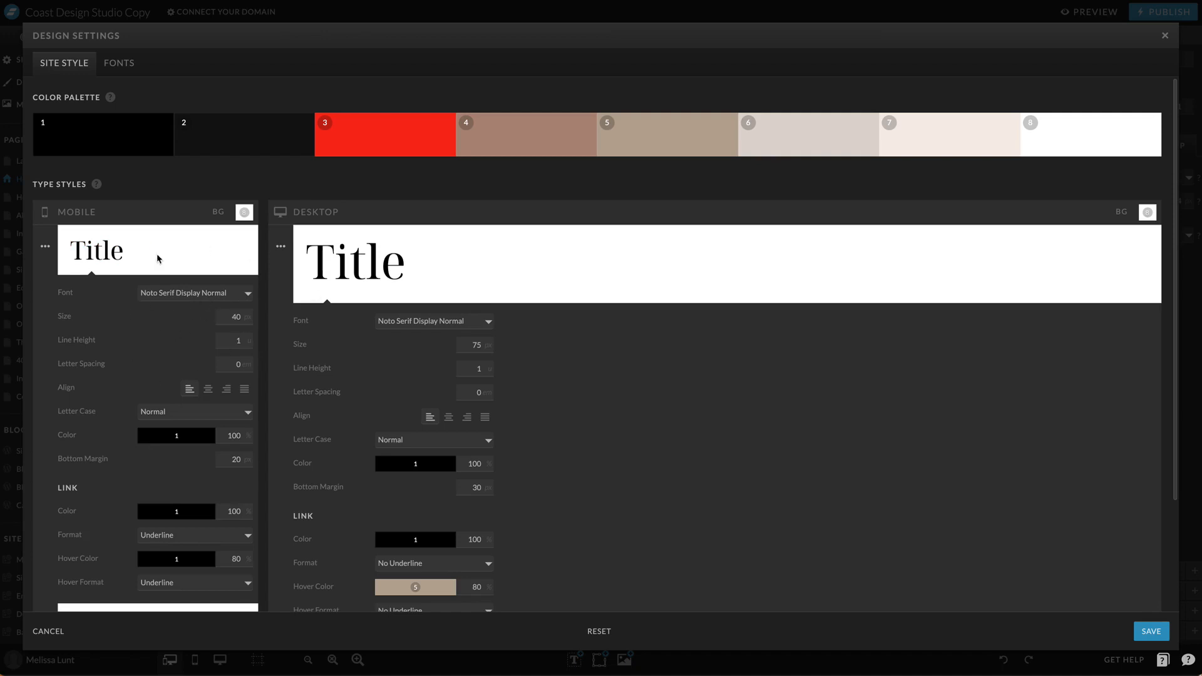
mouse_move(409, 353)
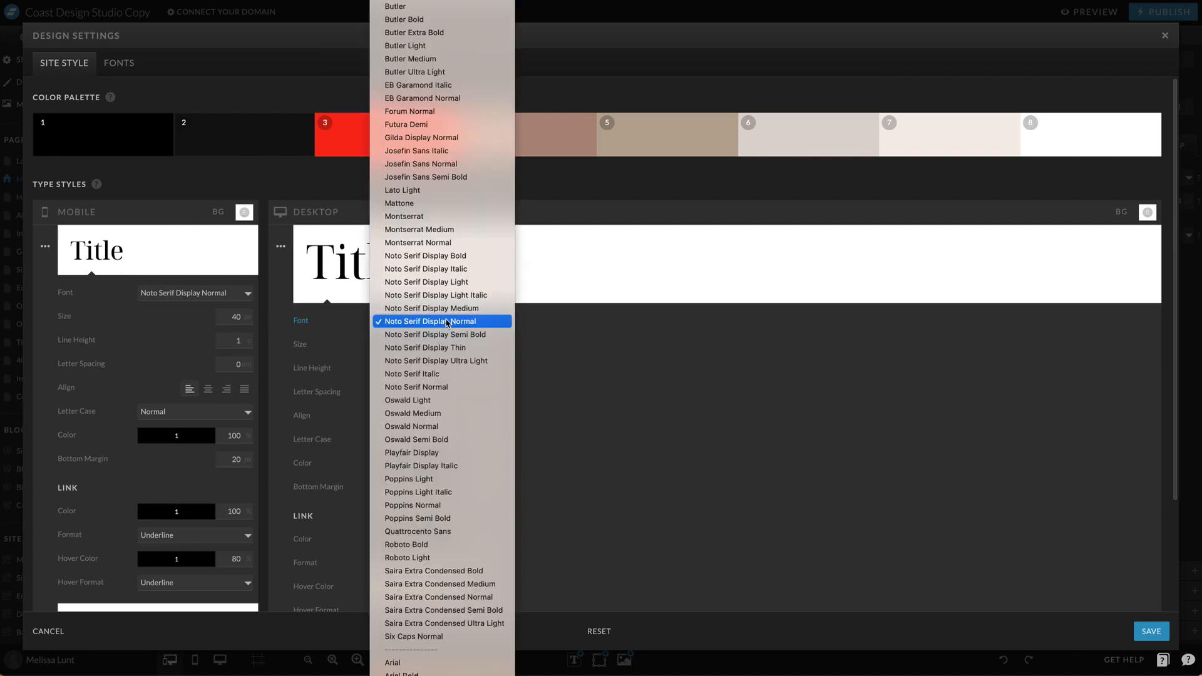
click(430, 320)
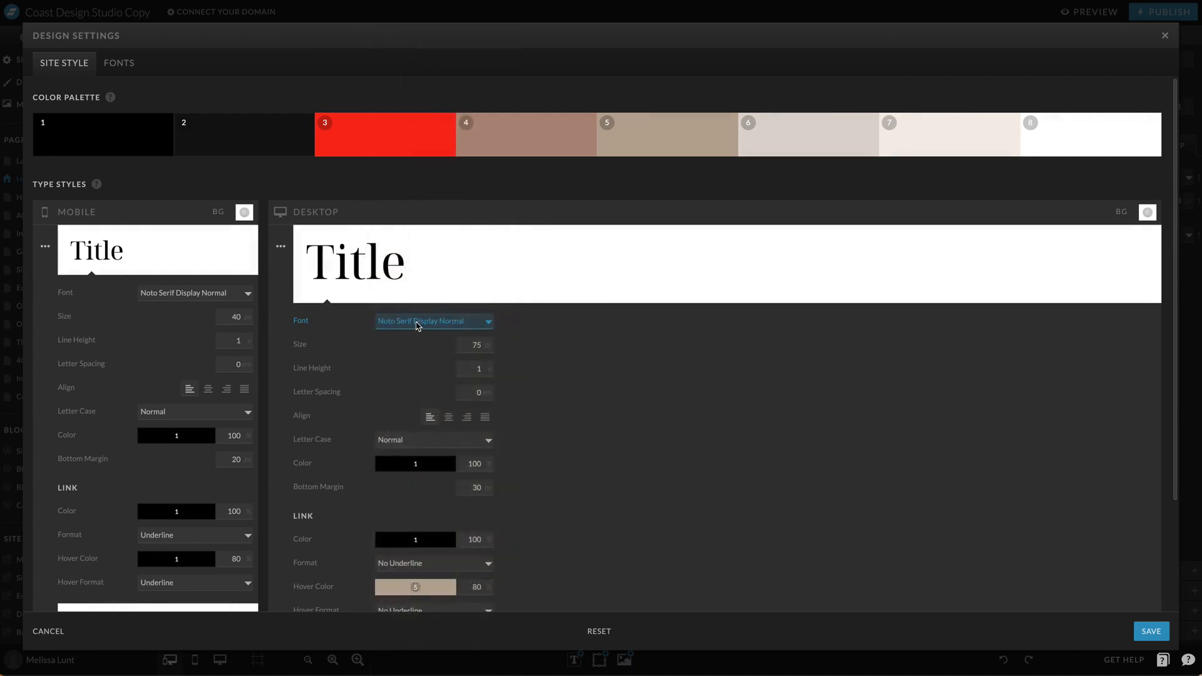
click(433, 320)
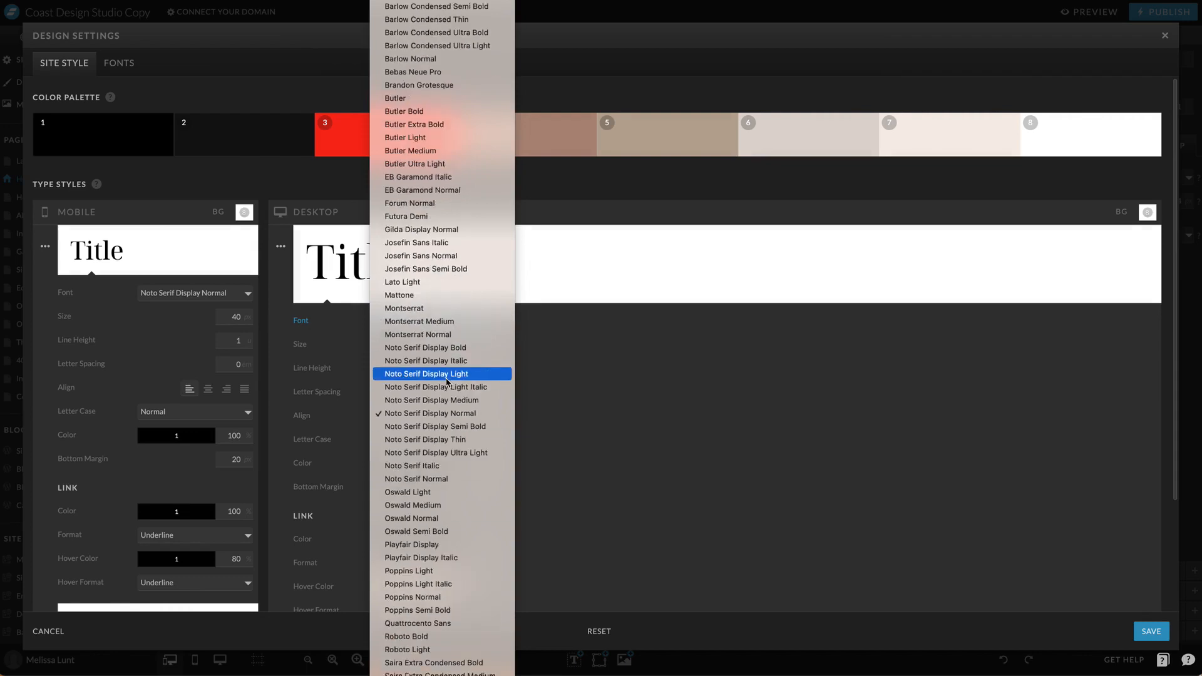
mouse_move(441, 413)
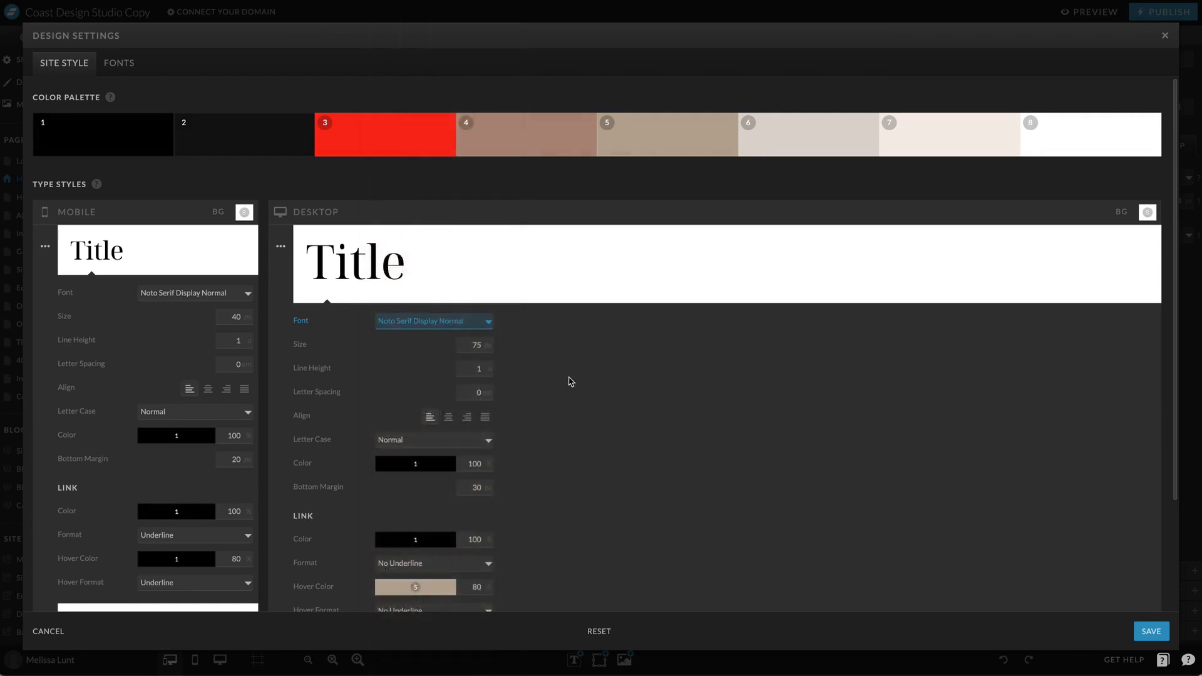
click(434, 320)
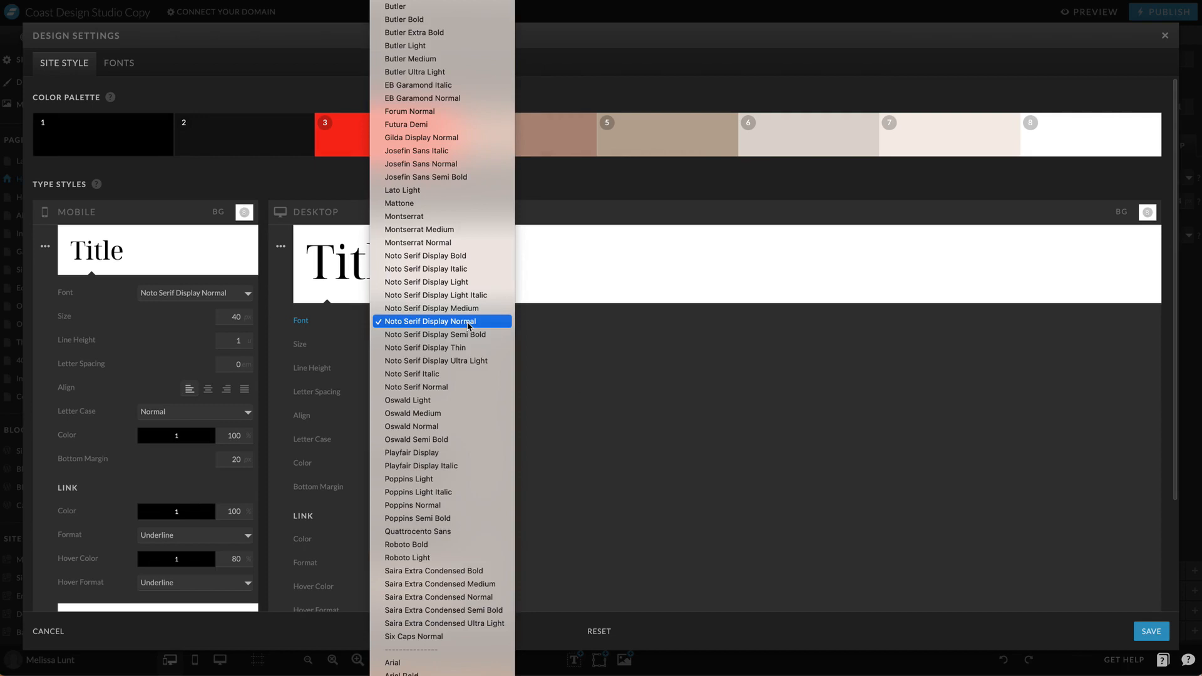
mouse_move(442, 347)
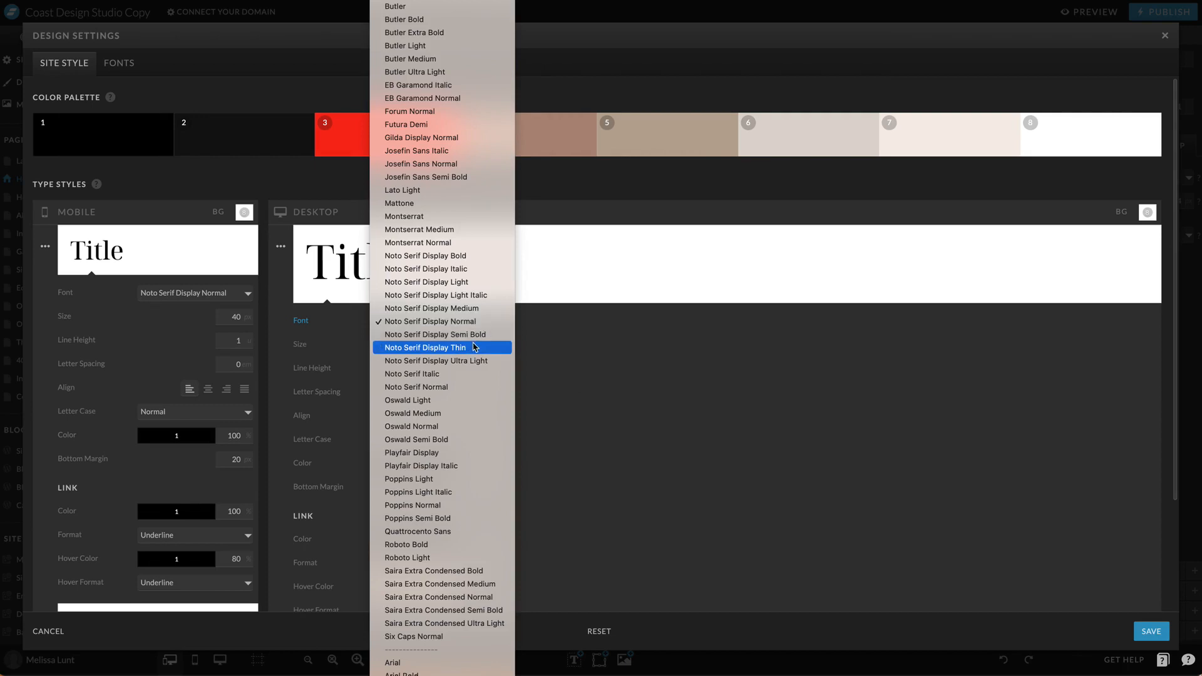
click(405, 45)
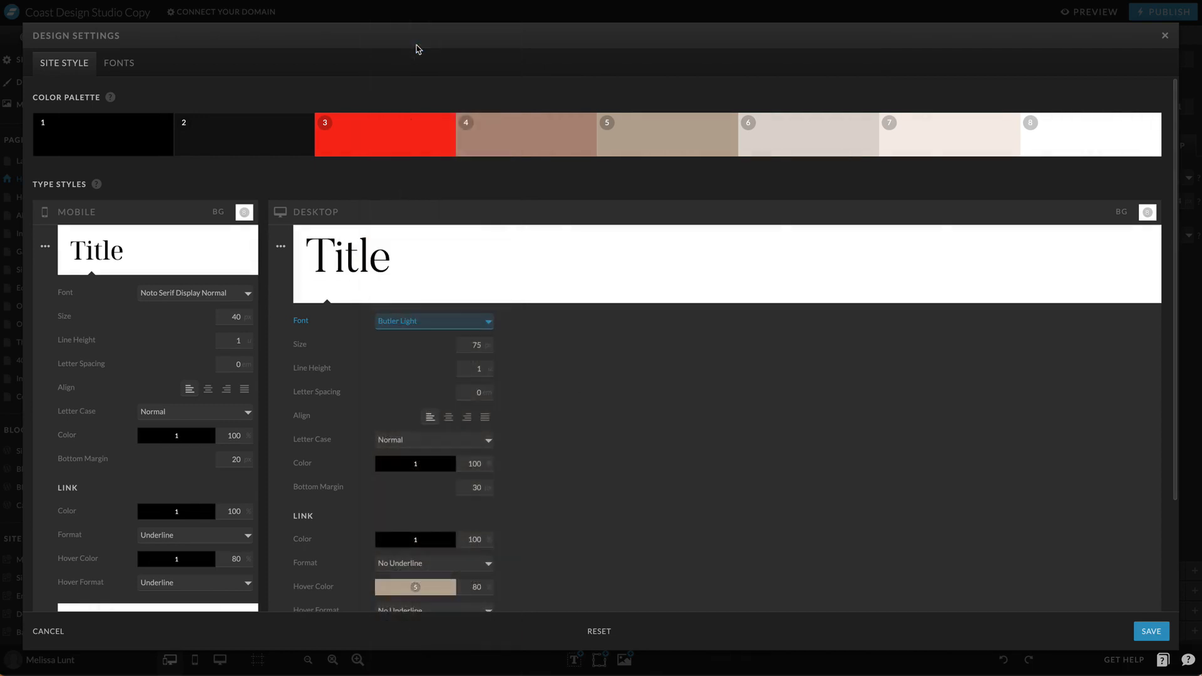
mouse_move(391, 259)
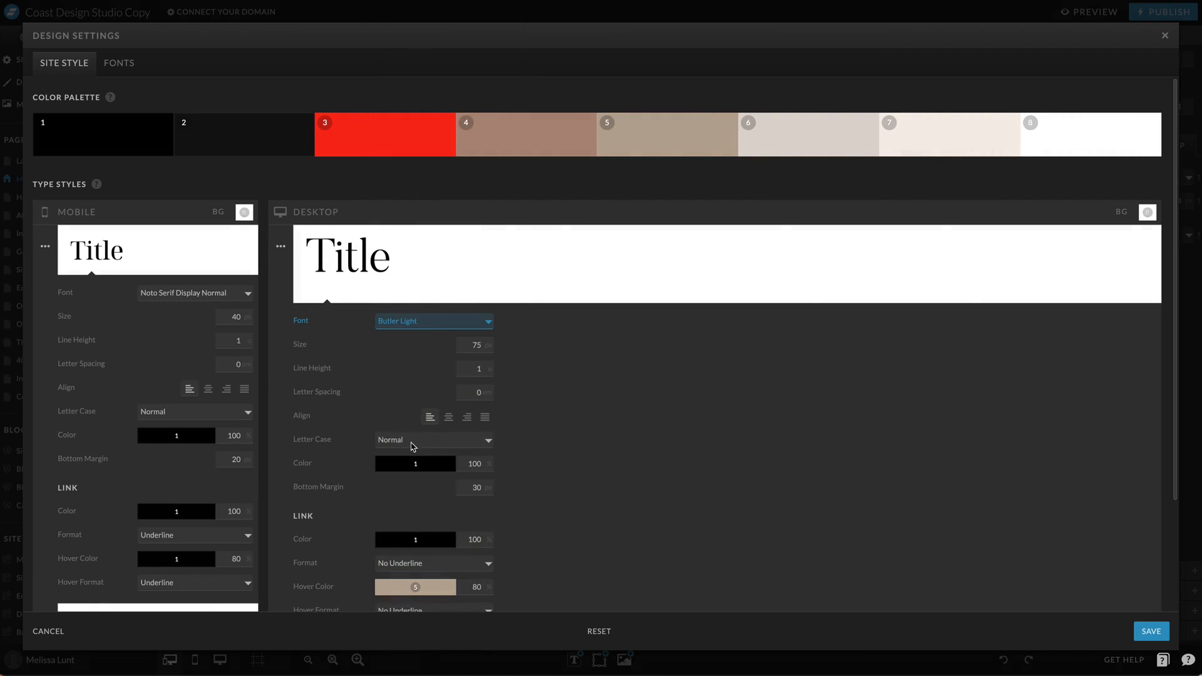
click(433, 439)
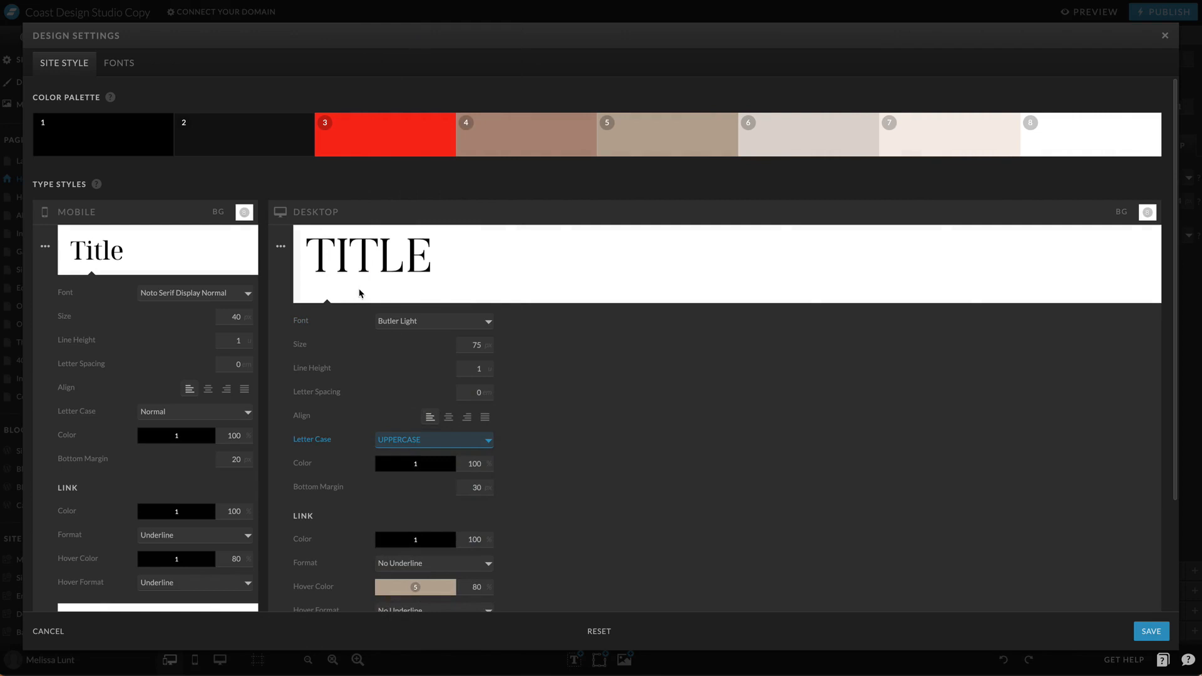
scroll(down, 3)
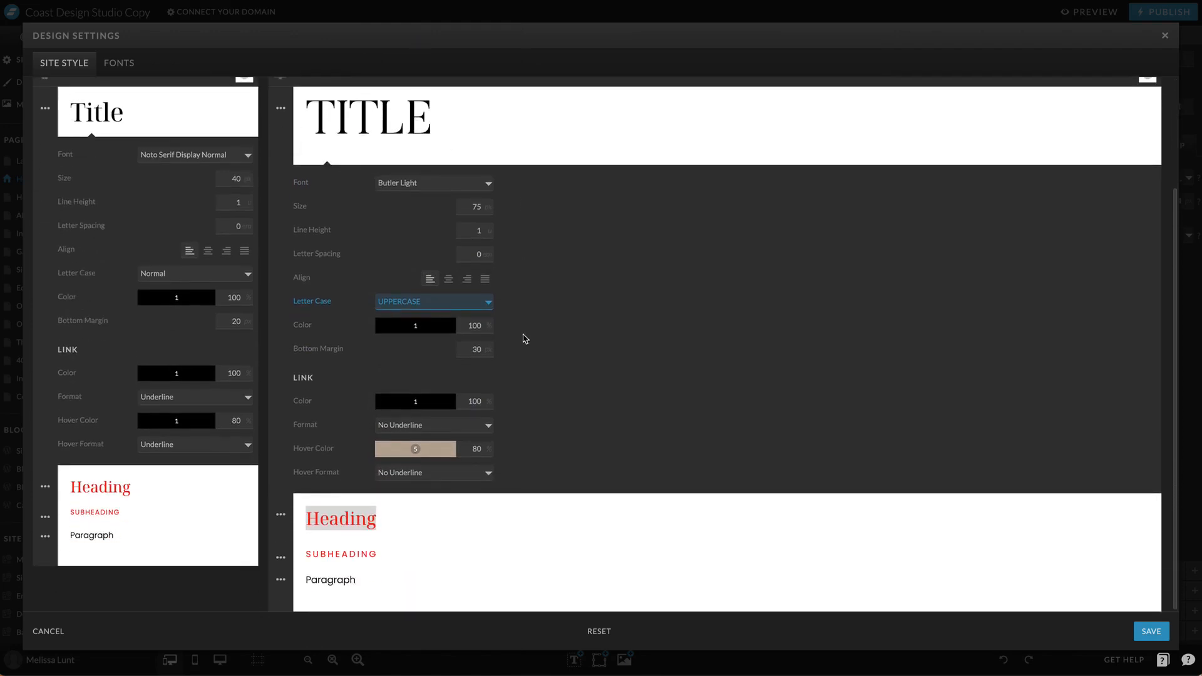
- Give the desktop Heading the Adorn Story font, size 55, and palette colour 1
click(280, 516)
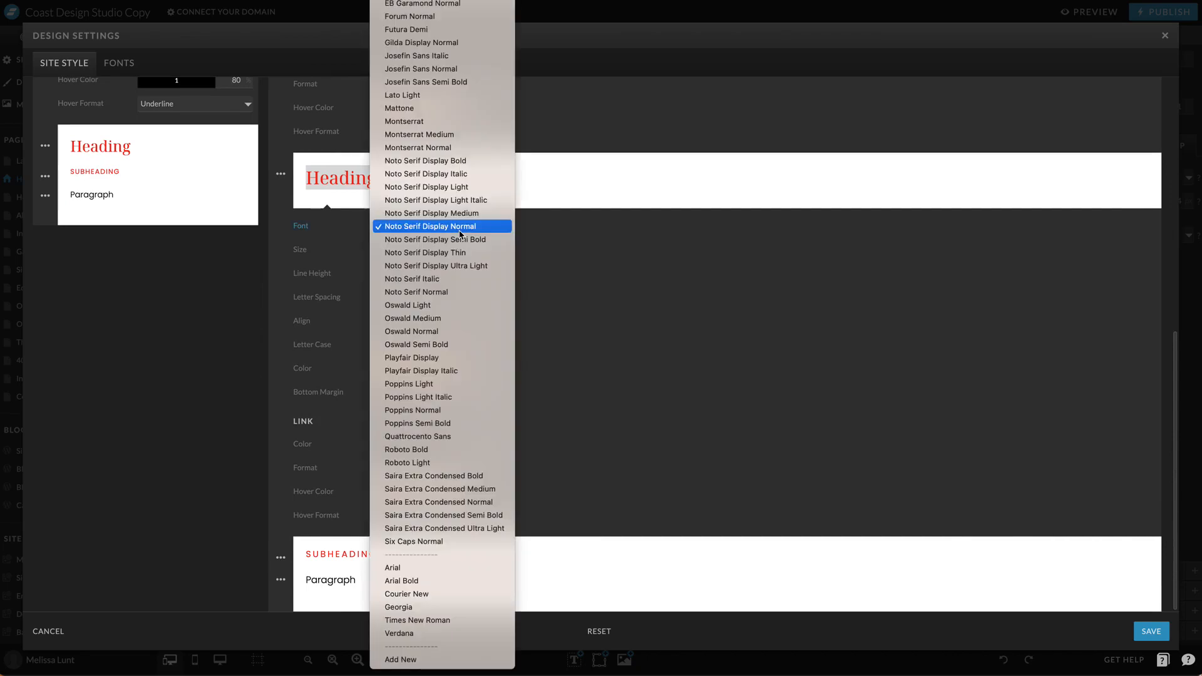
click(430, 226)
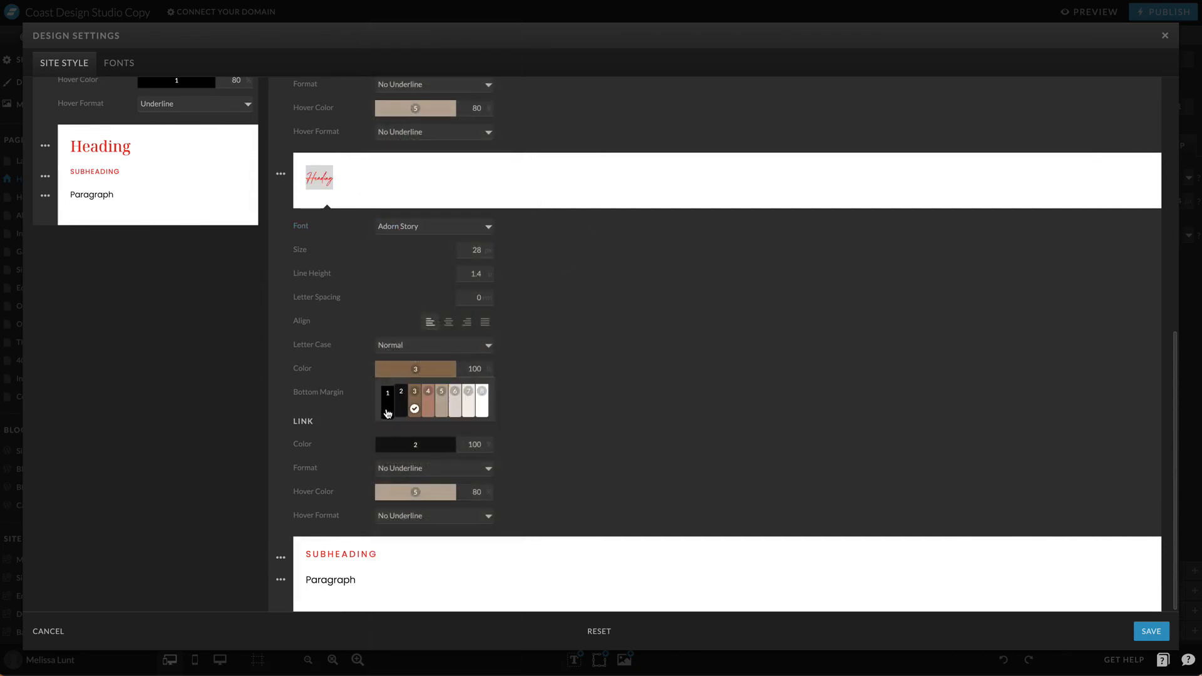
click(387, 400)
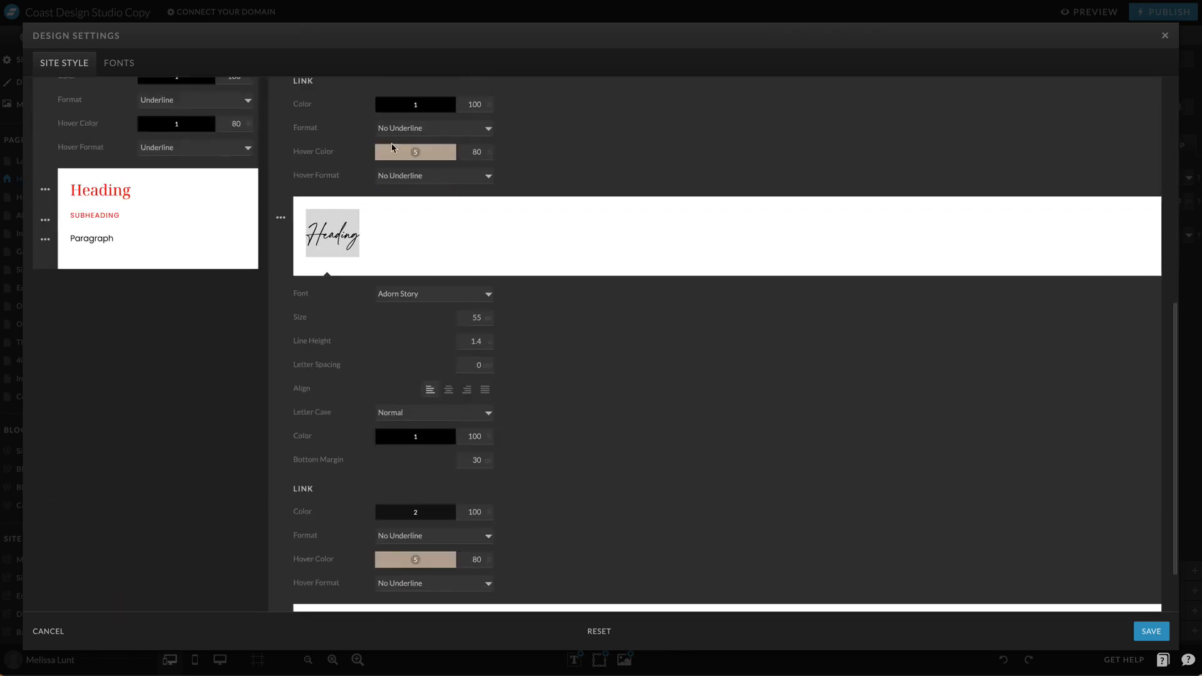
scroll(down, 3)
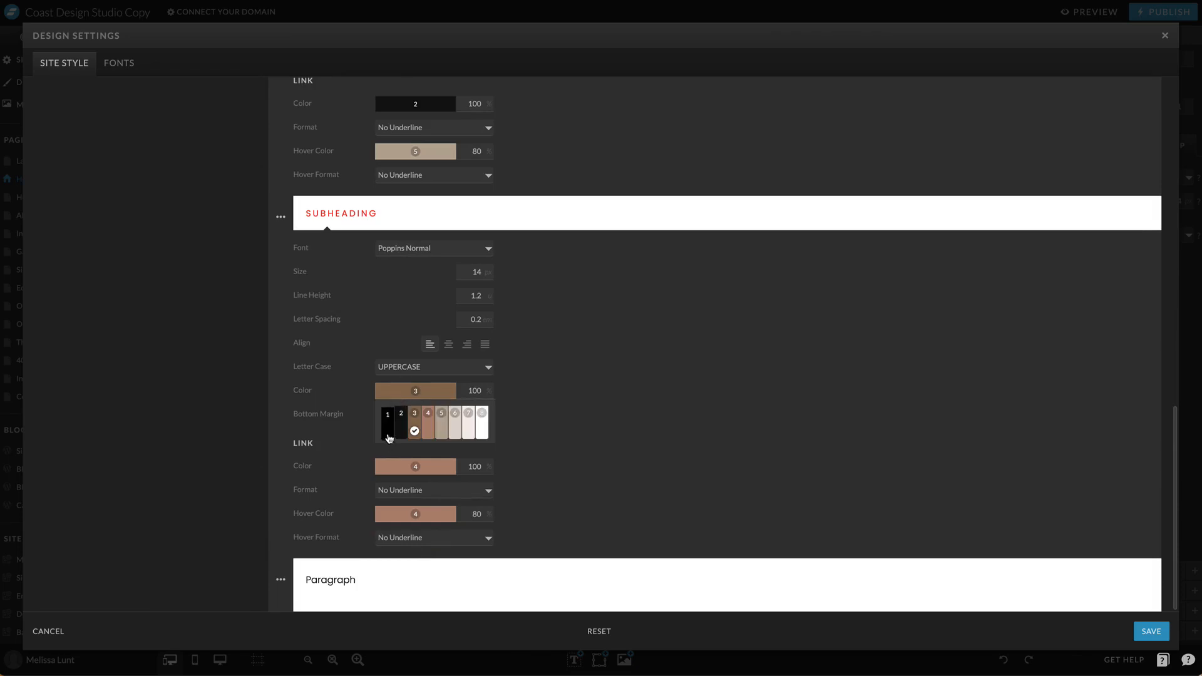
- Scroll through the desktop Subheading and mobile Heading type style settings
scroll(up, 3)
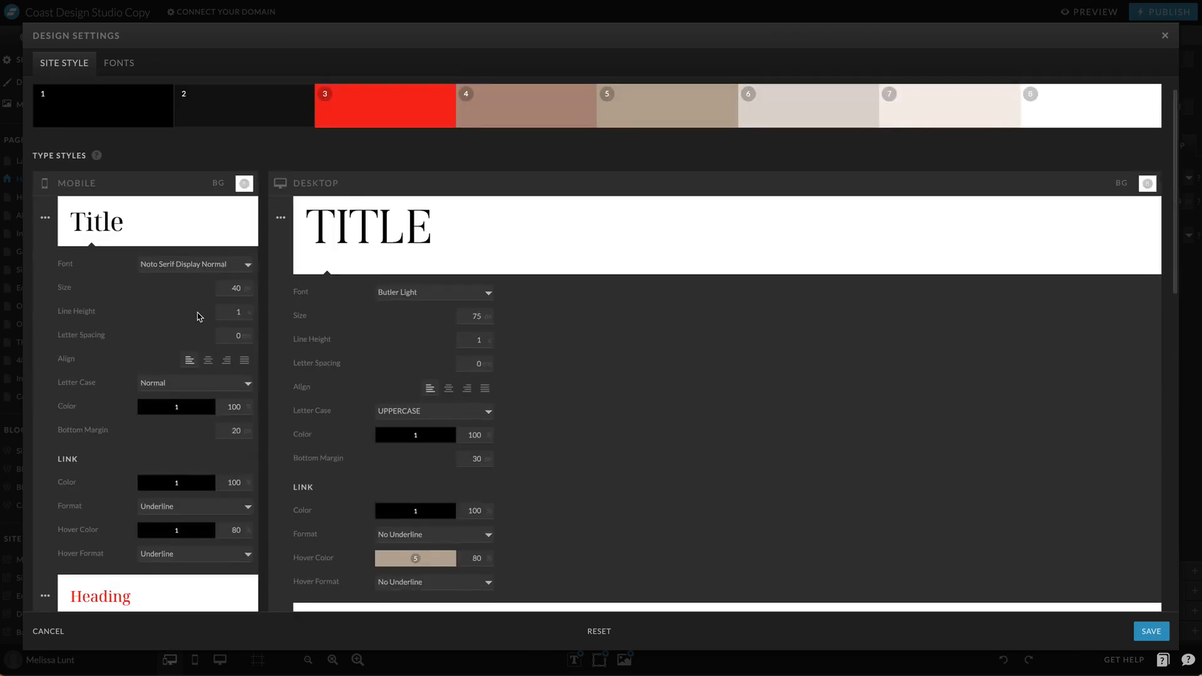
scroll(down, 3)
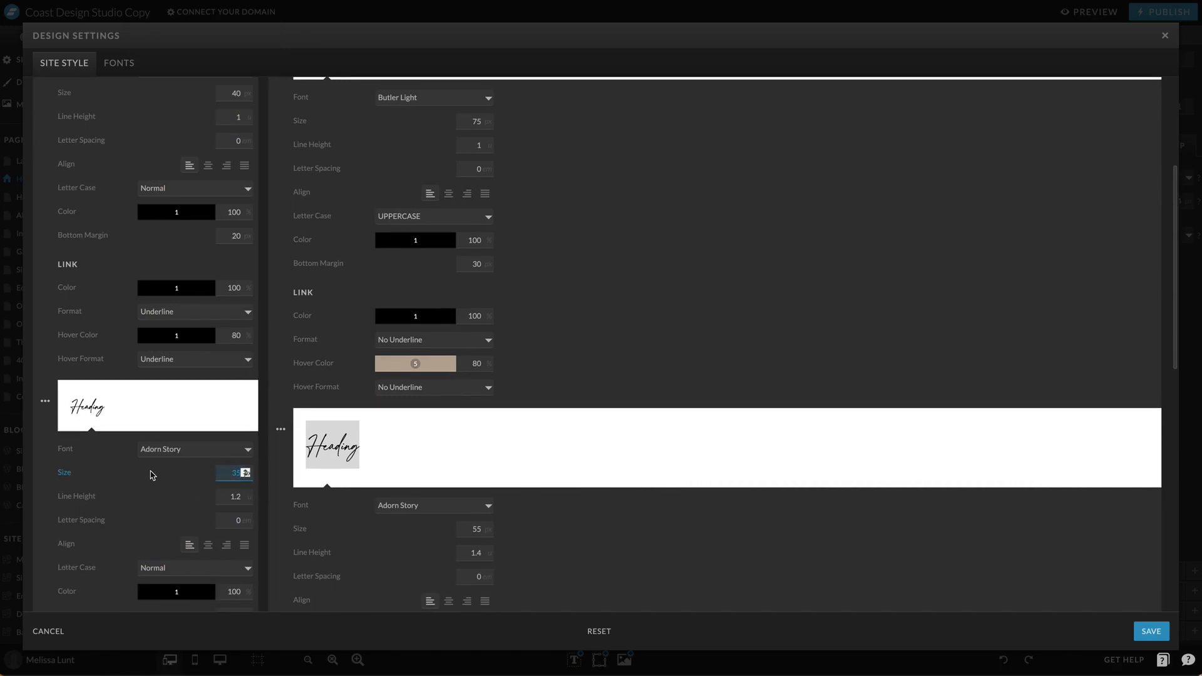
scroll(down, 3)
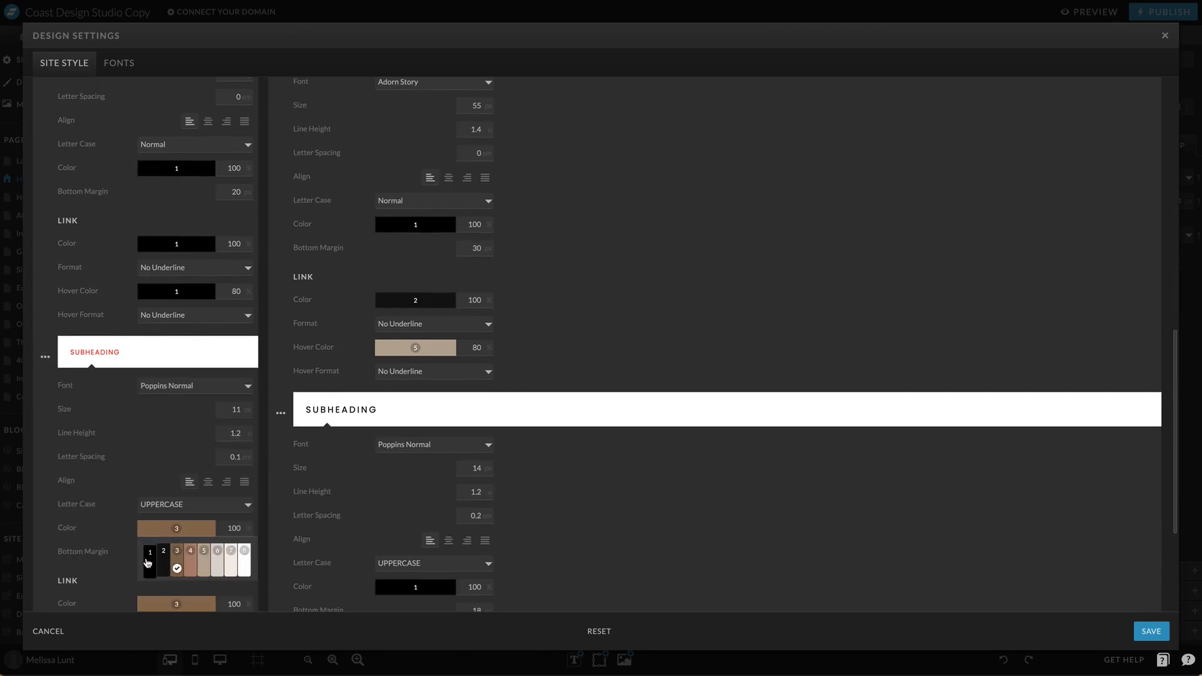
scroll(up, 3)
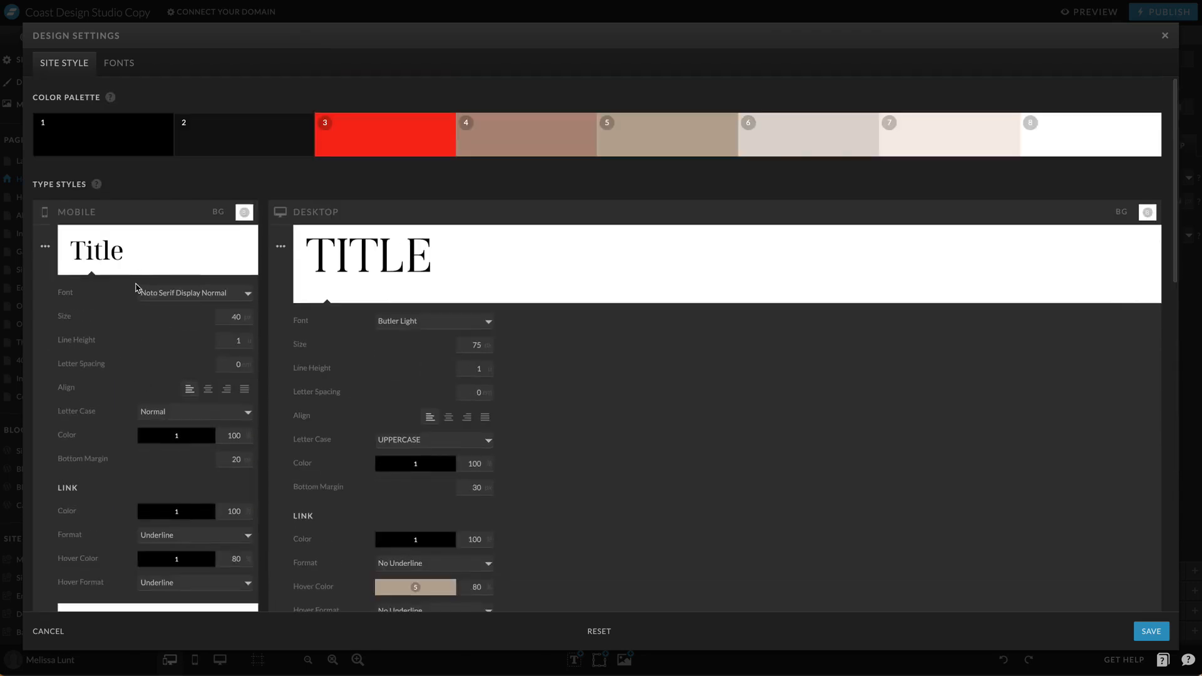
mouse_move(642, 127)
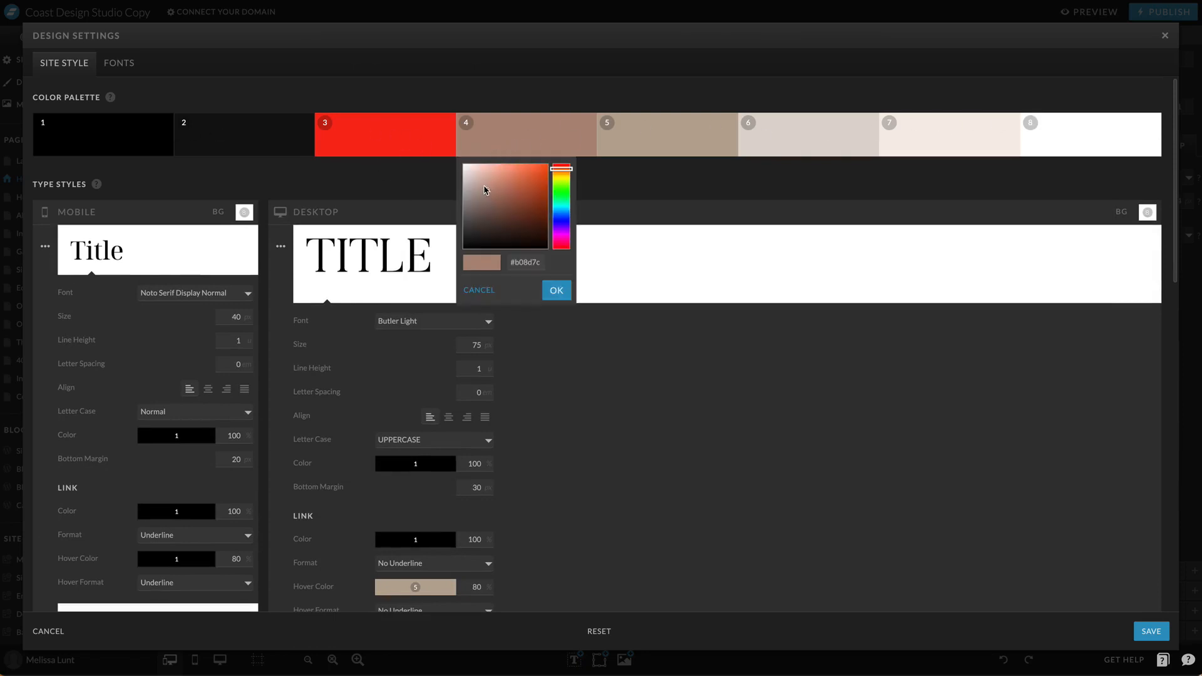
- Change palette colour 4 to a cooler grey and start cooling the next palette colour
click(473, 192)
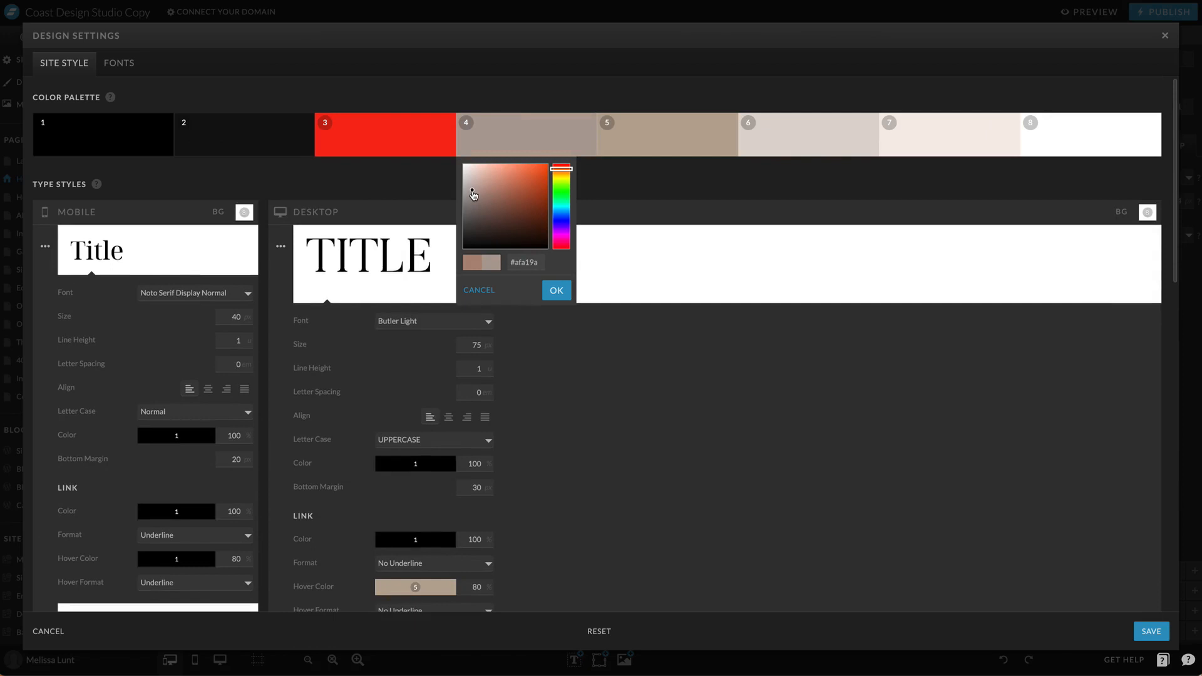
click(667, 134)
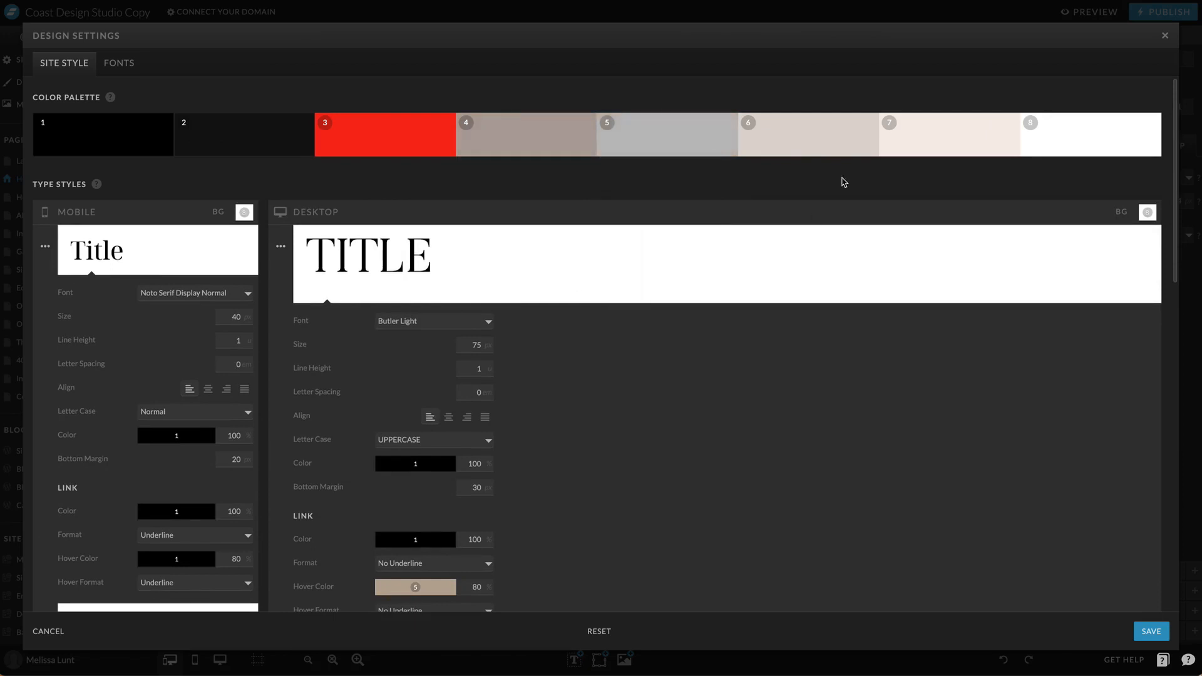
click(808, 134)
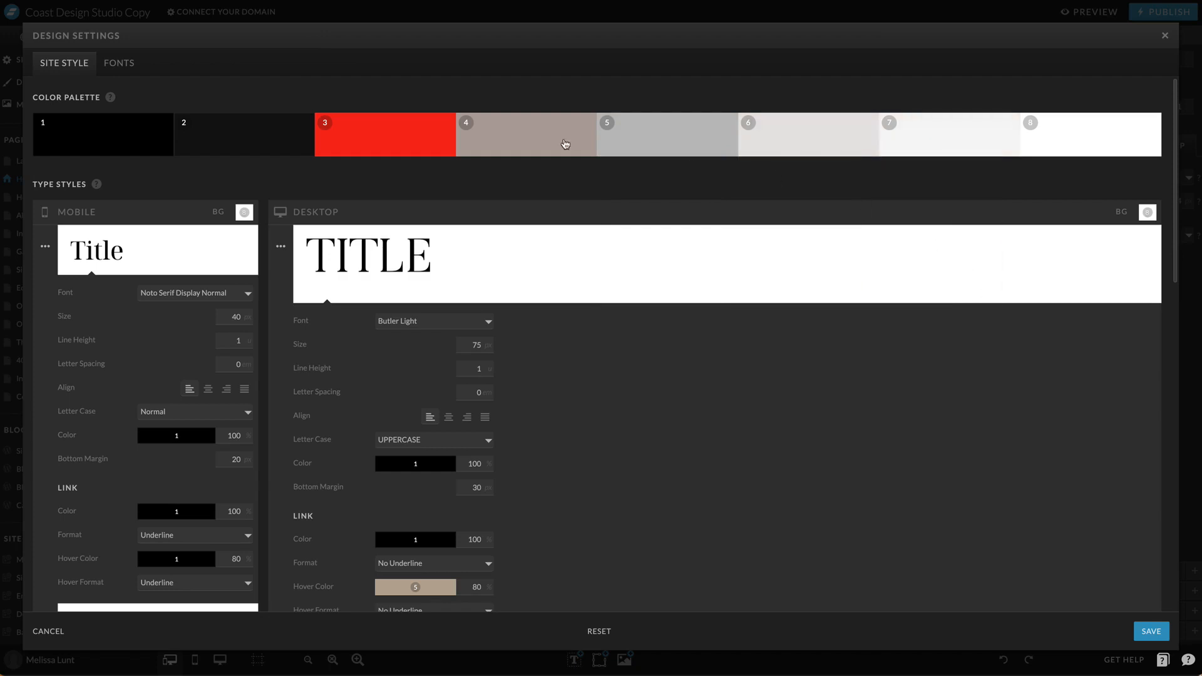
mouse_move(1165, 607)
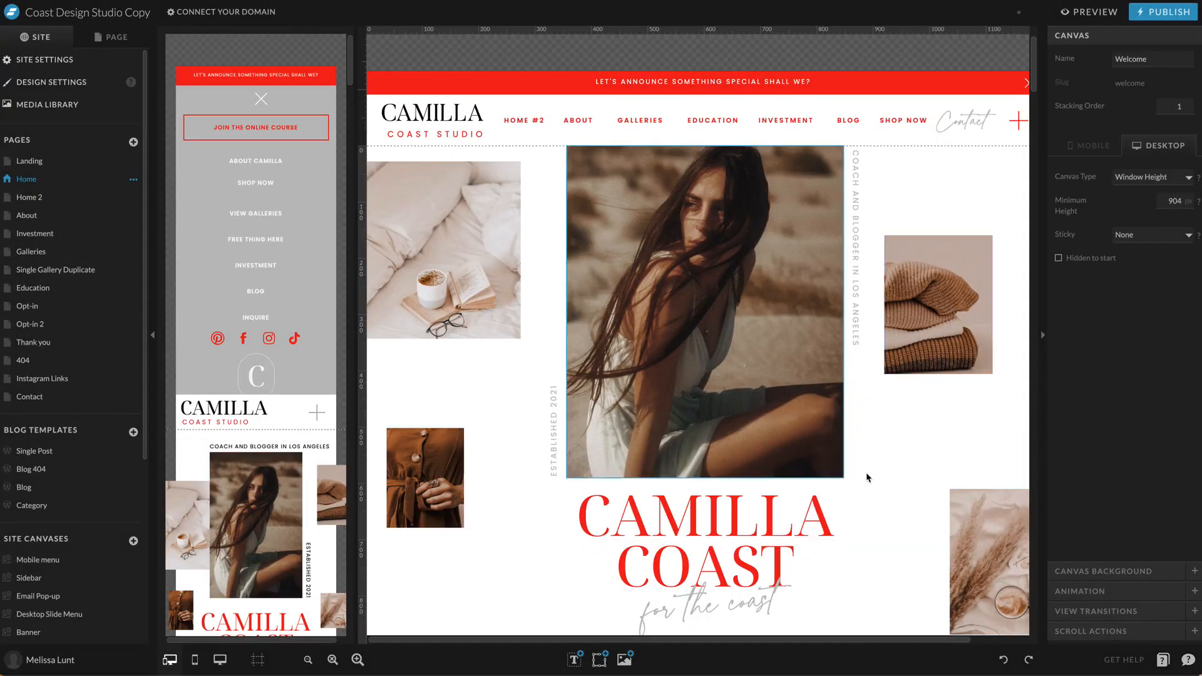
- Give the Meet Camilla section a charcoal colour 2 background and select its Find Out More button
scroll(down, 3)
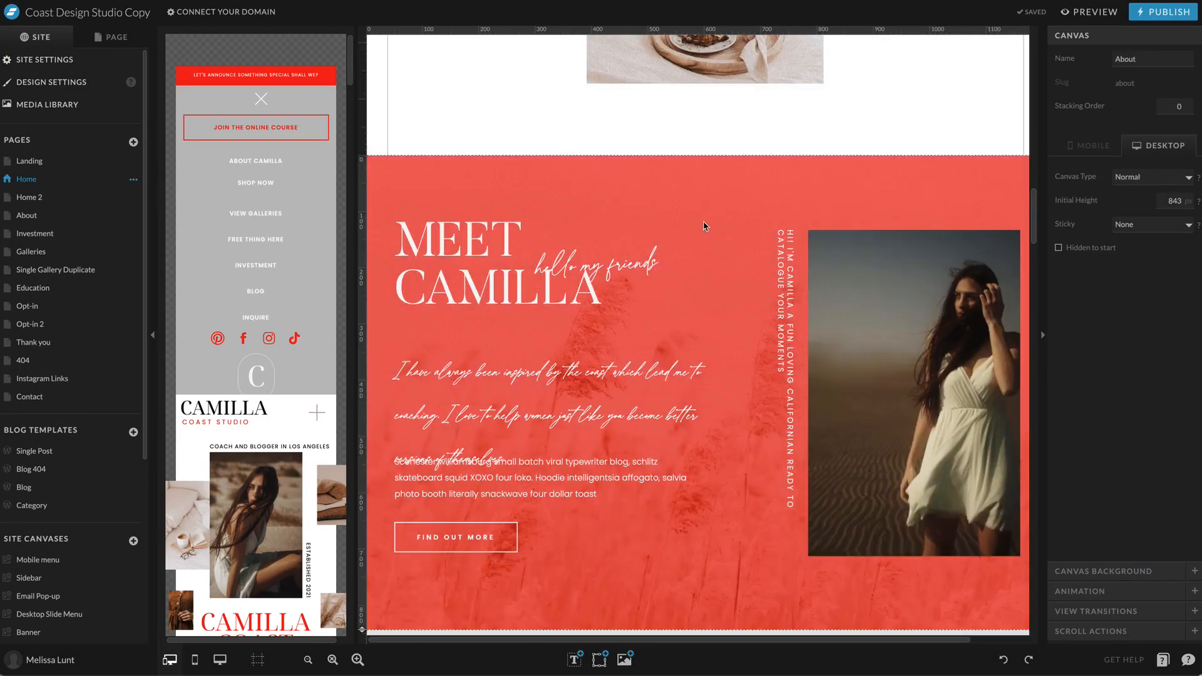
click(1121, 571)
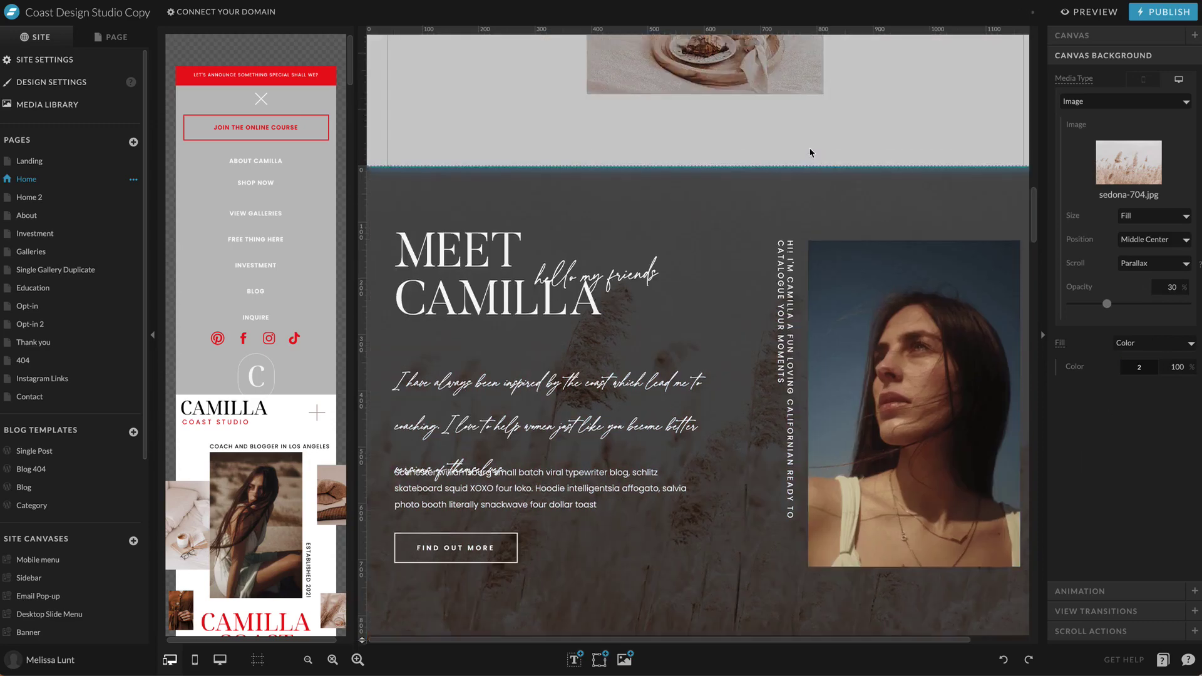
click(456, 547)
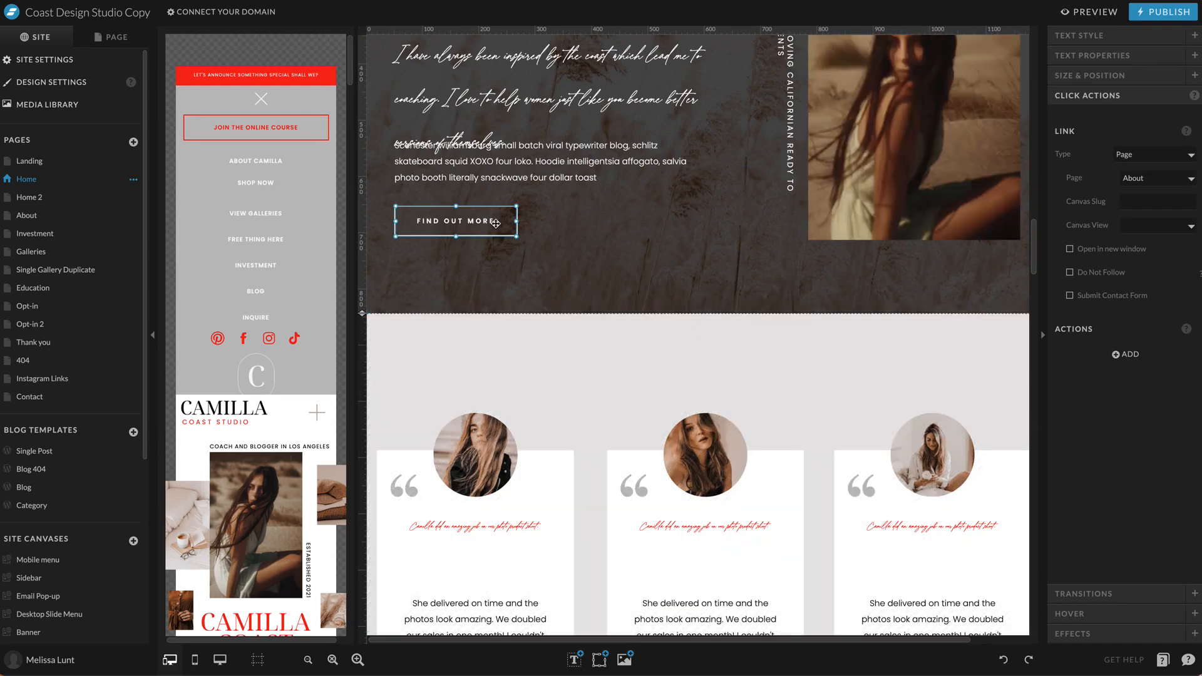
- Fill the Find Out More button shape with red swatch 3 and make its label white
click(1082, 35)
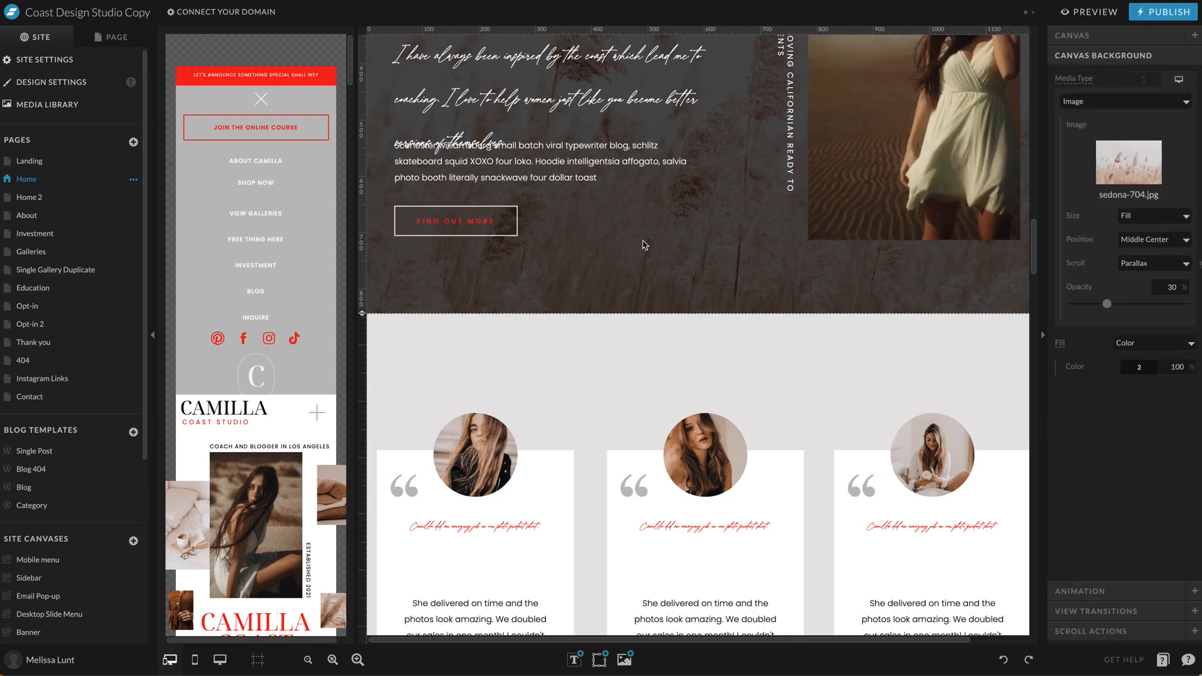
click(455, 221)
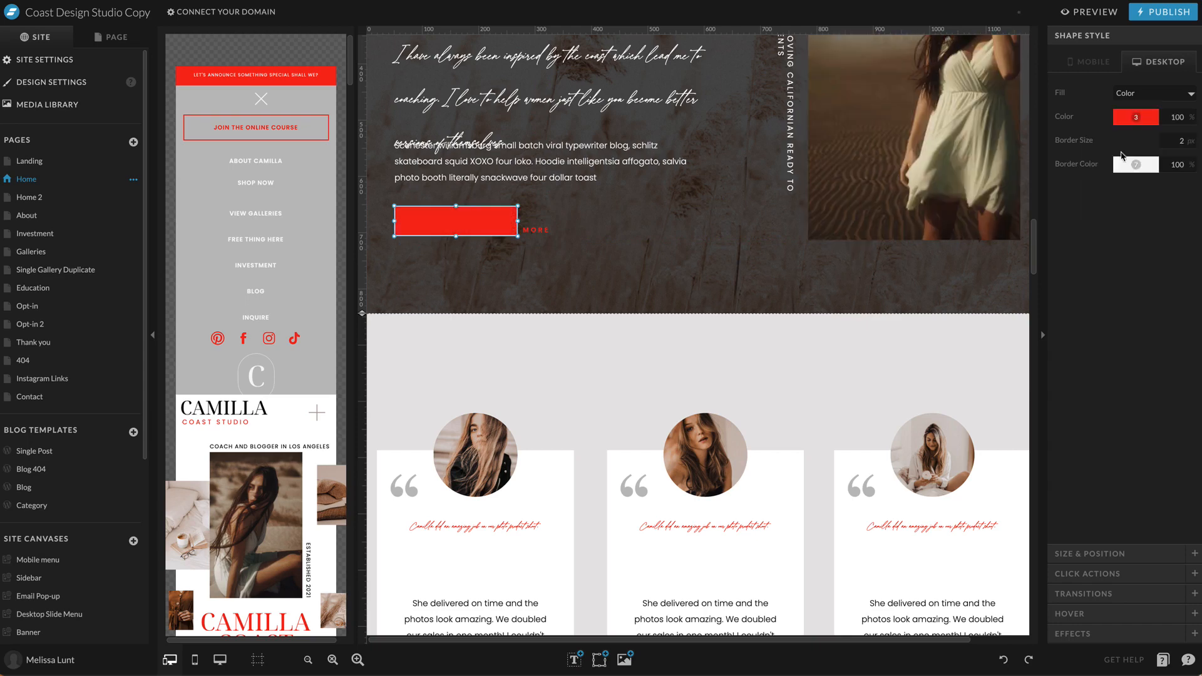
click(453, 221)
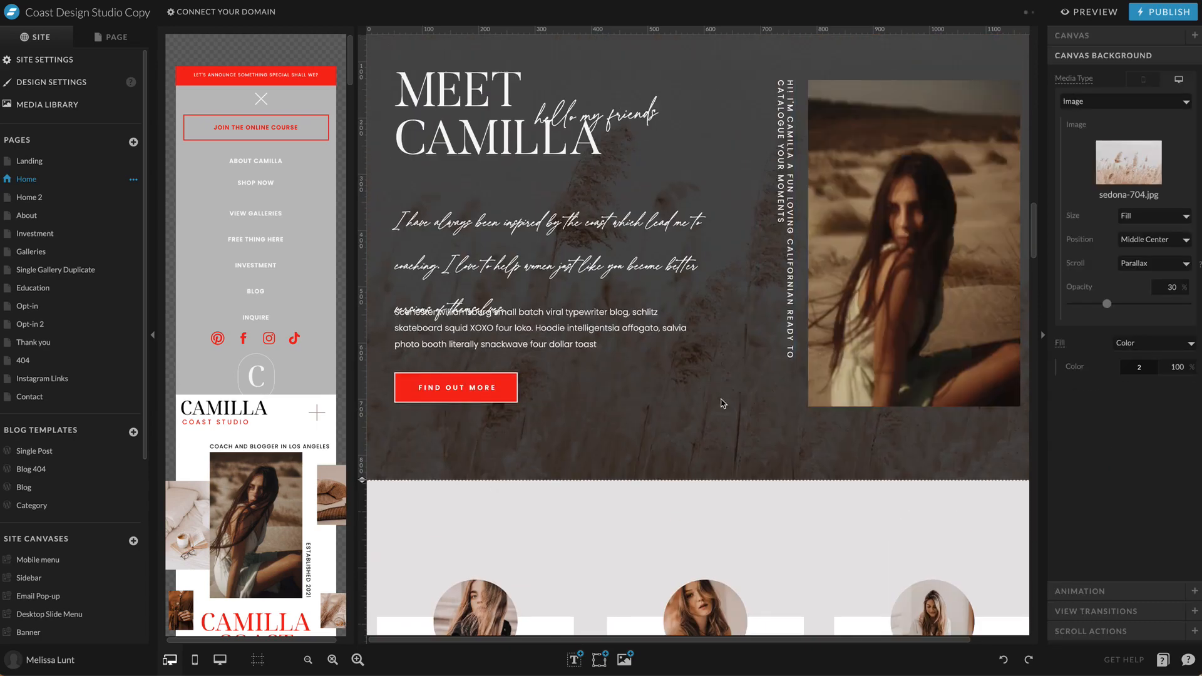
scroll(down, 3)
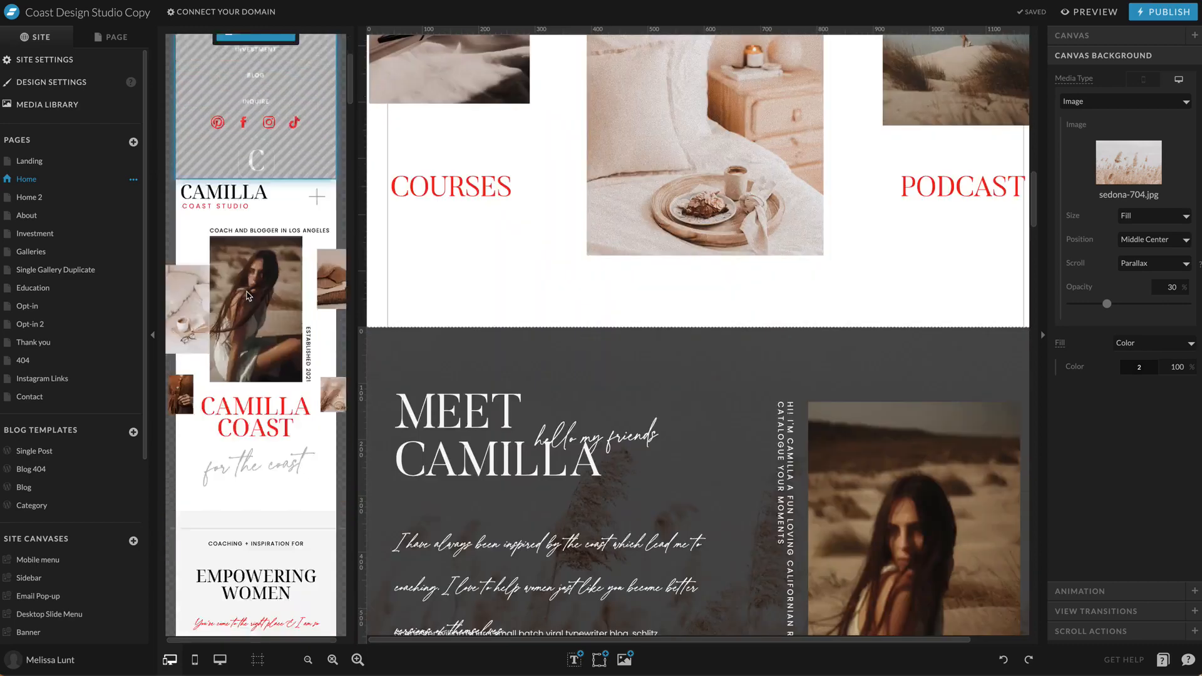
scroll(down, 3)
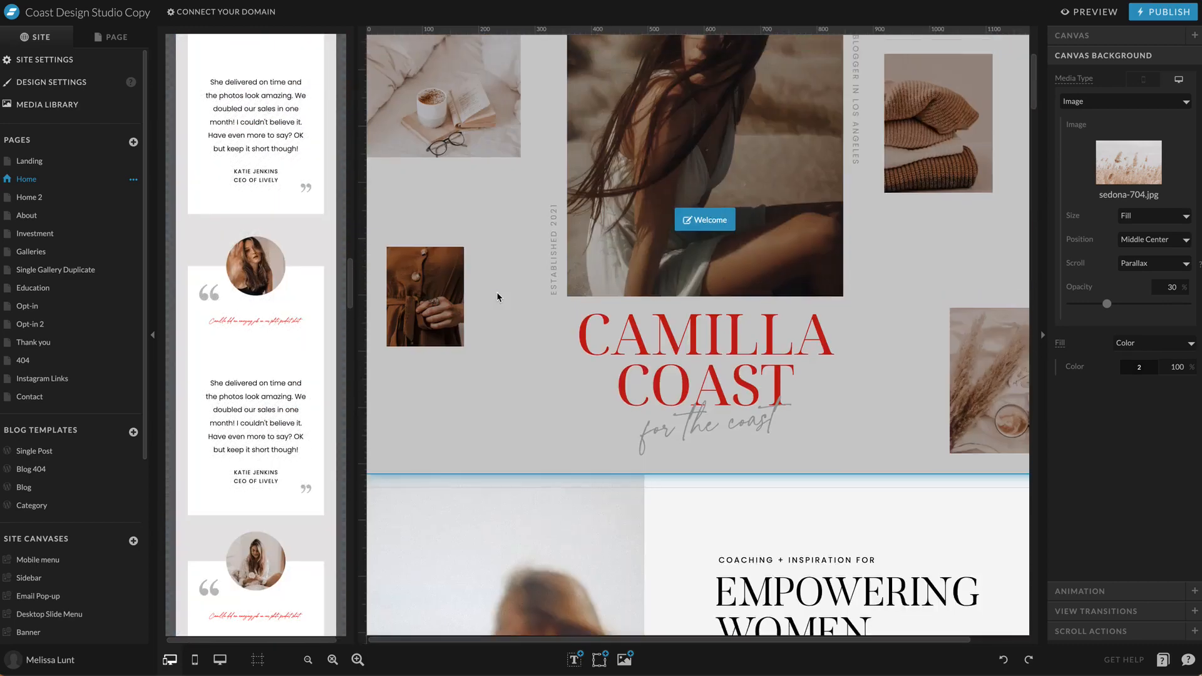
scroll(up, 3)
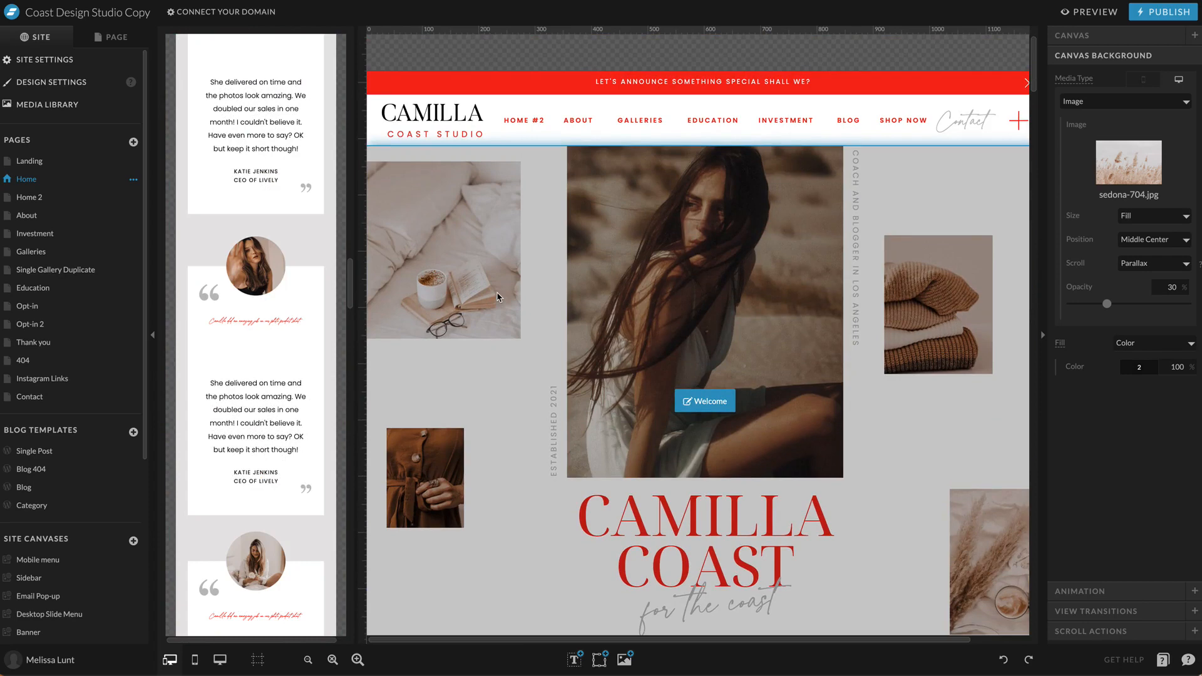